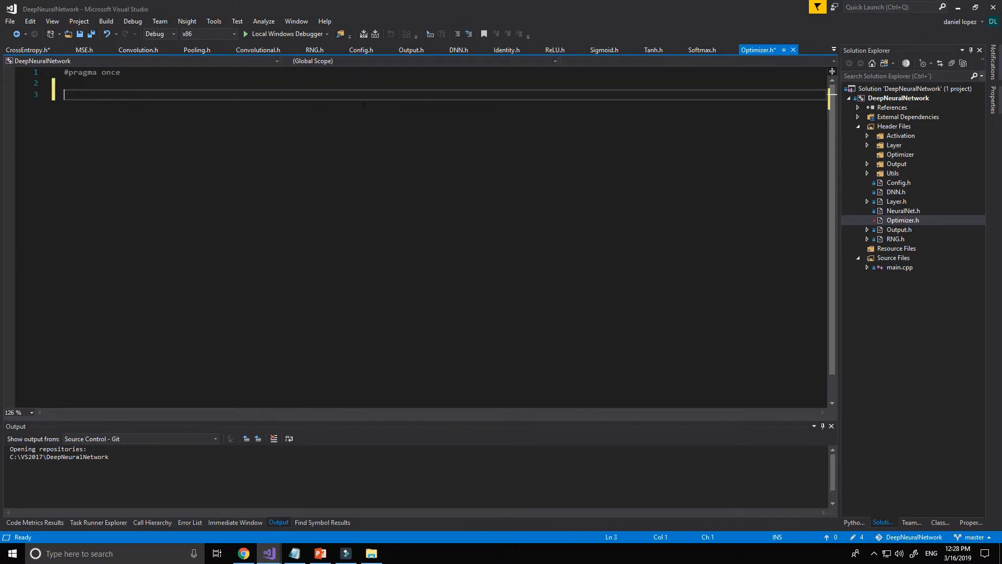
Step: Declare class Optimizer with an opening brace and a protected: section
text(ckas)
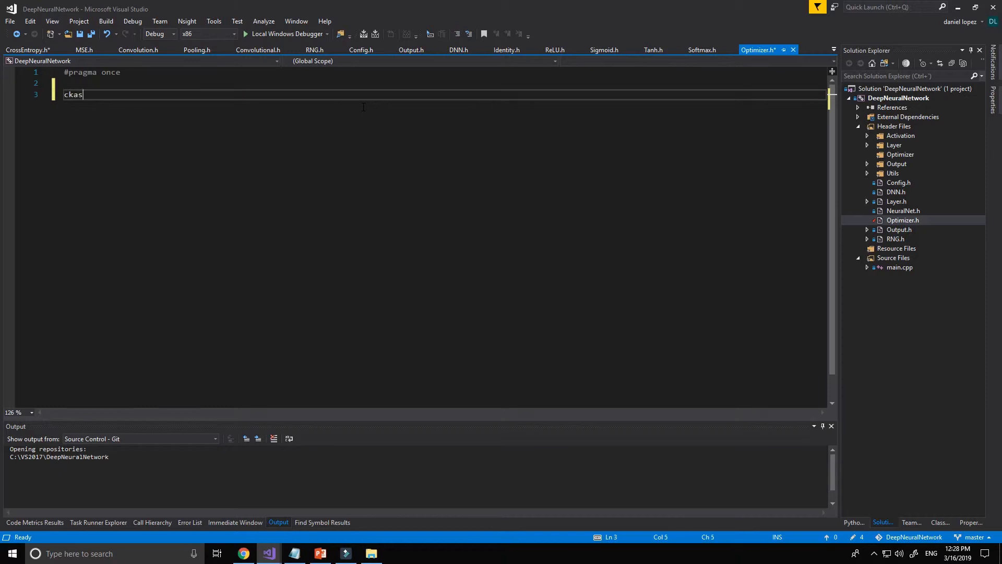
text(class)
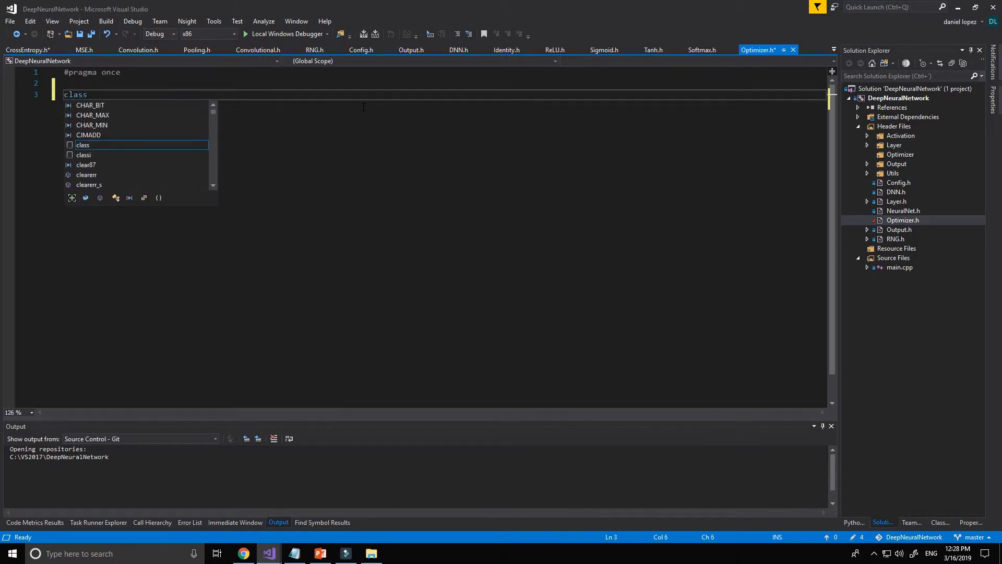
text(Optimizer)
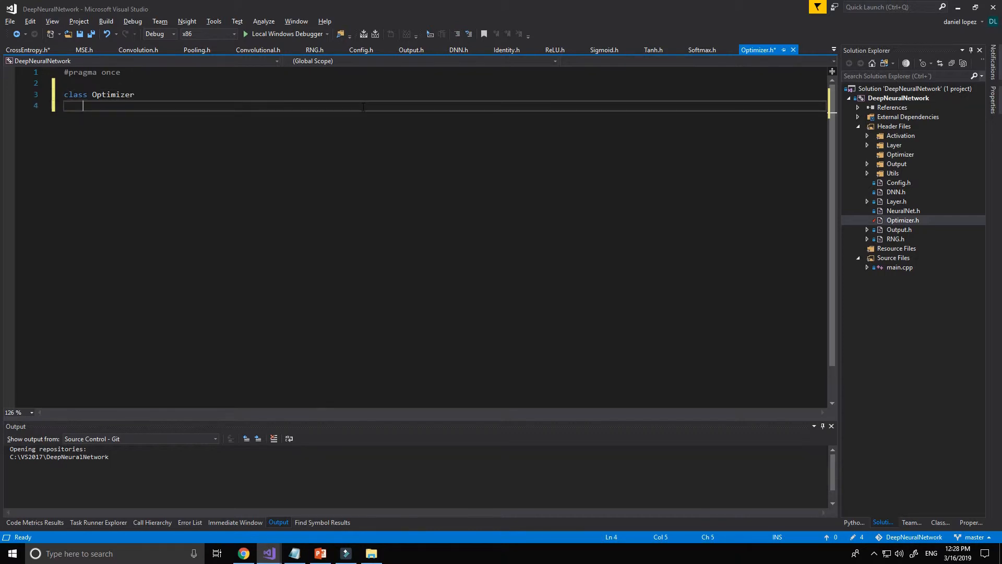
text({)
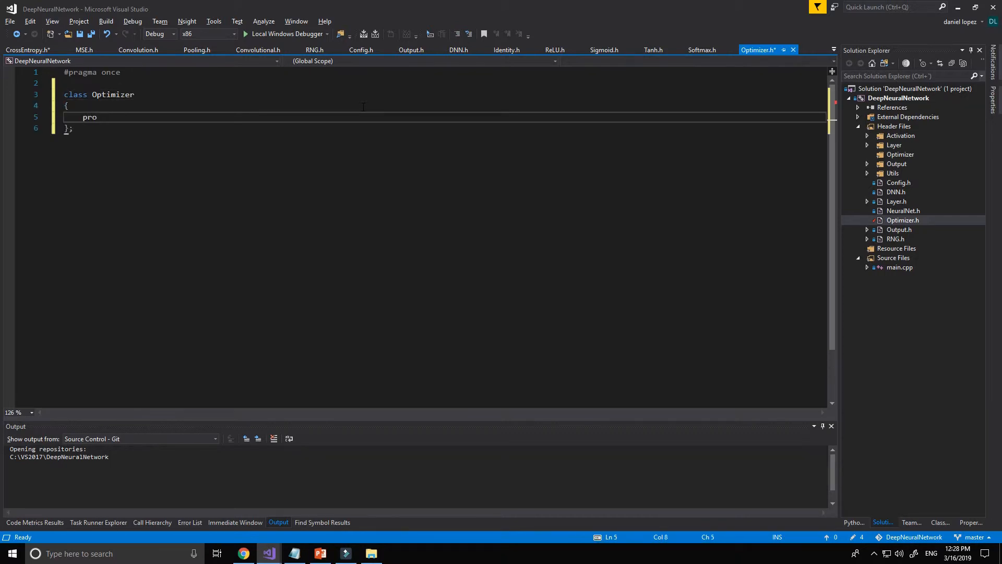
text(tected:)
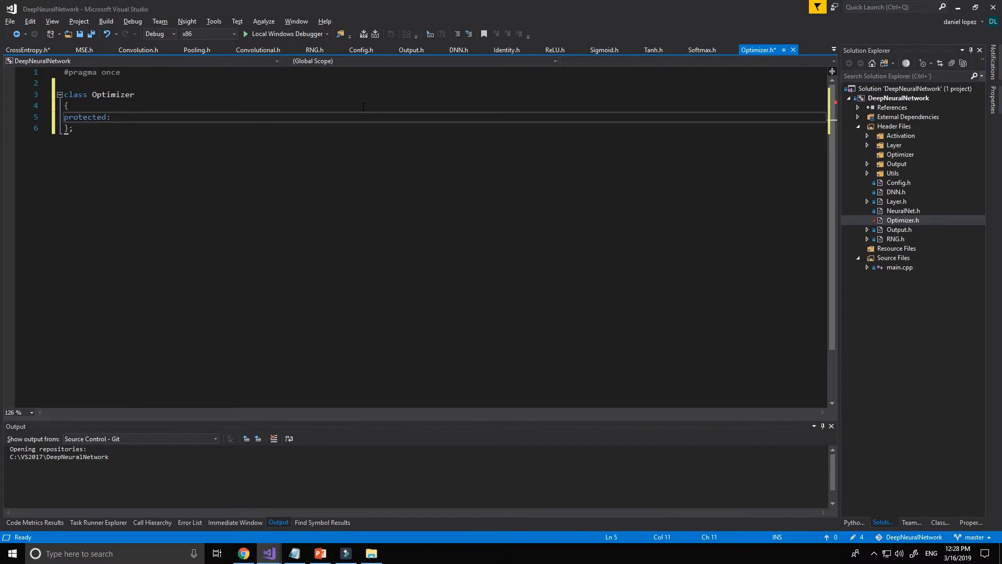
Step: Add typedef Eigen::Matrix<Scalar, Eigen::Dynamic, 1> Vector; inside the protected section
text(typedef Eigen::Matrix<)
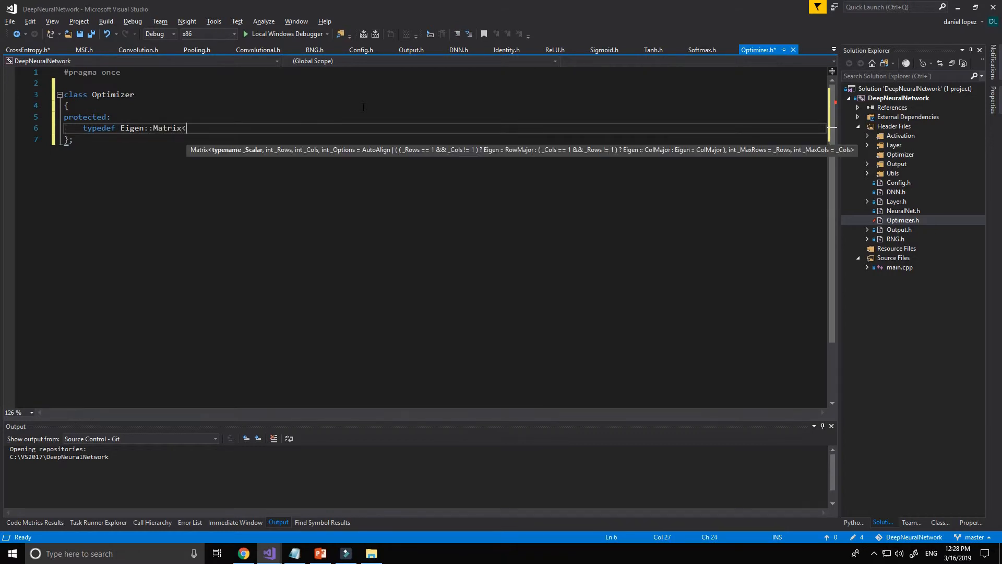
text(Scalar)
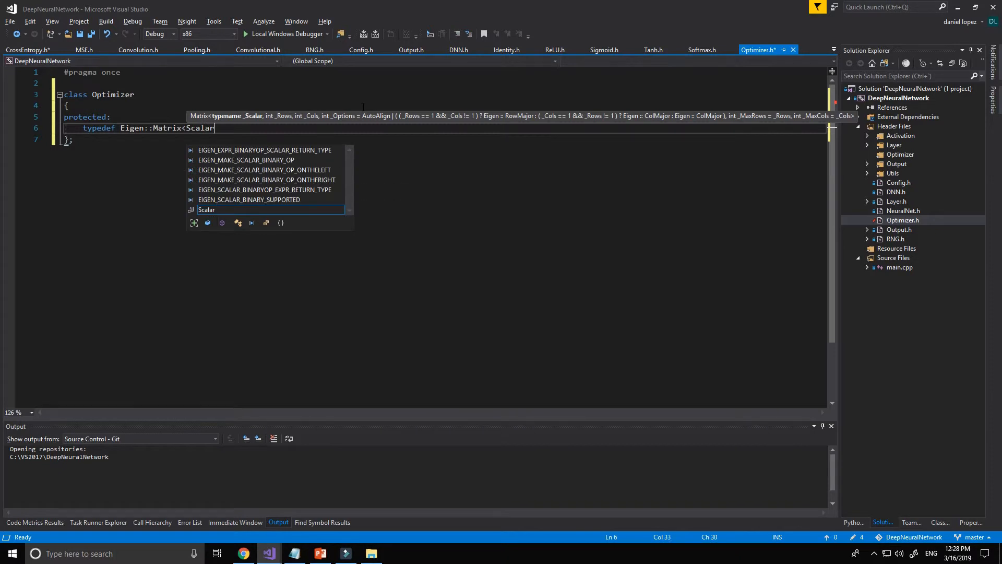
mouse_move(205, 210)
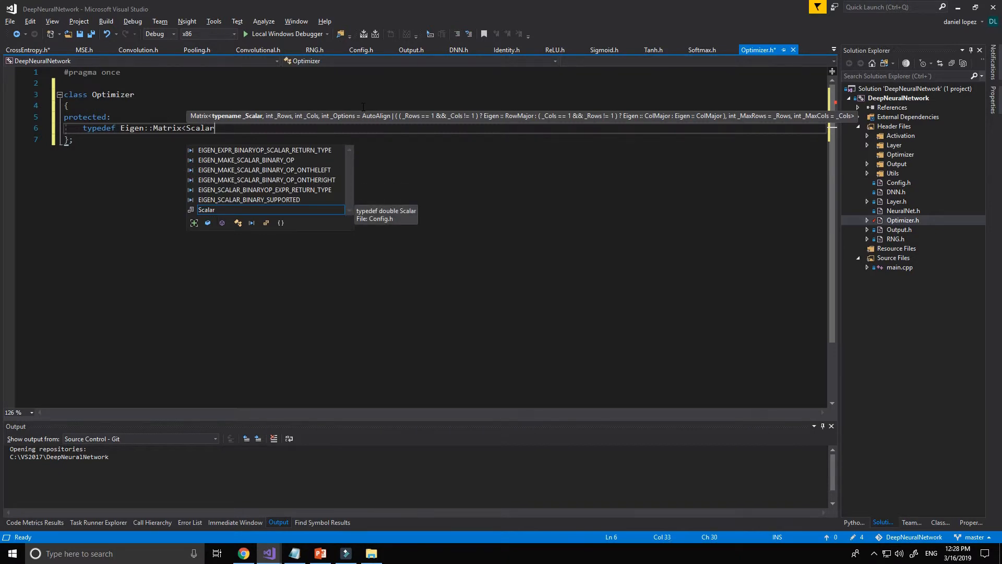
text(,Eigen:)
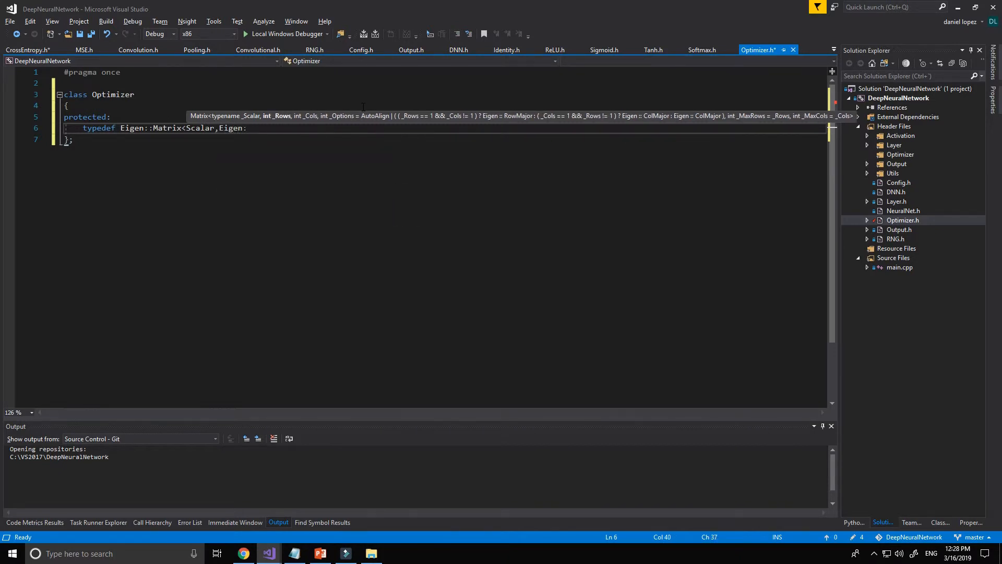
text(:Dynamic)
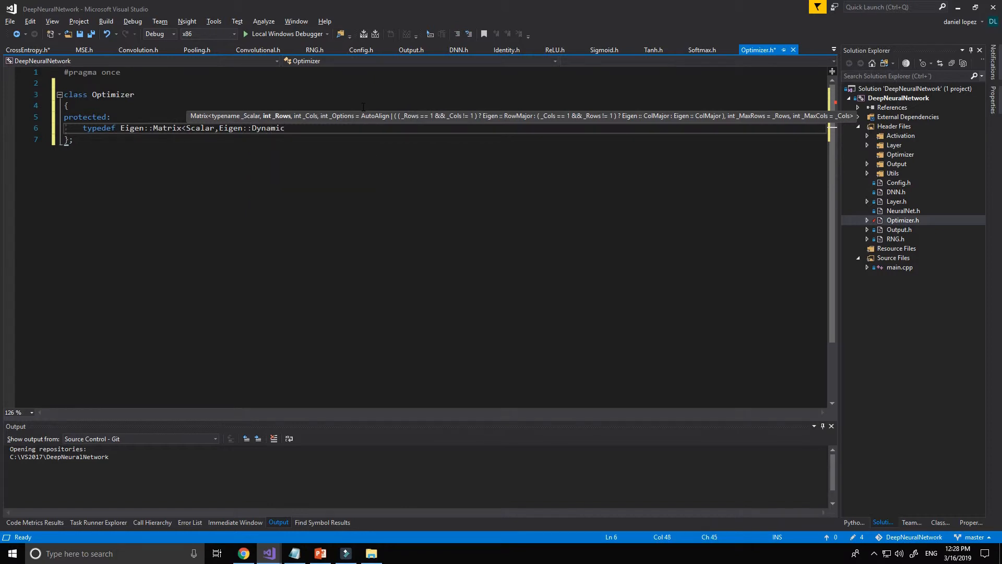
text(,1)
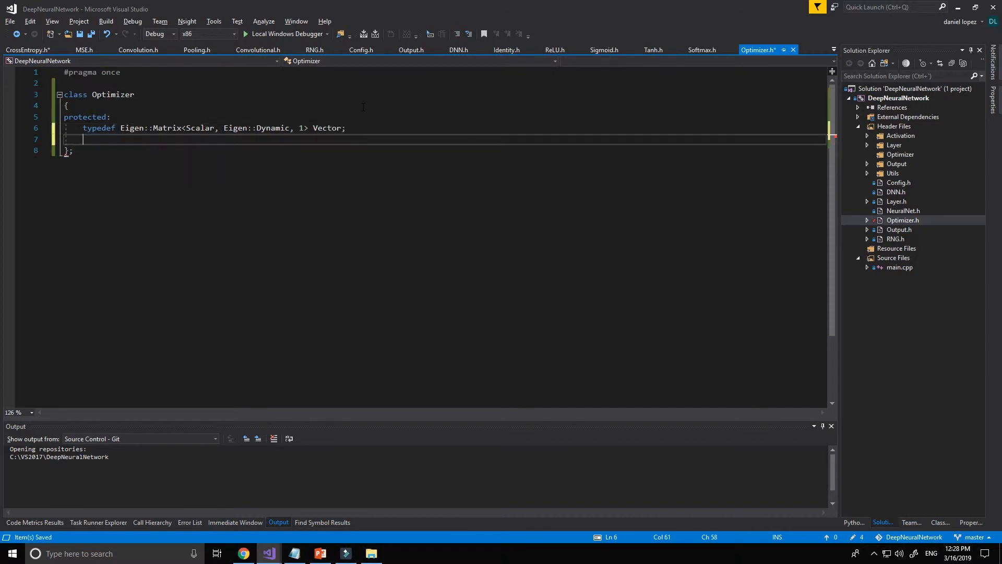
Step: Add typedef Vector::ConstAlignedMapType ConstAlignedMapVec; to the Optimizer class
text(typedef)
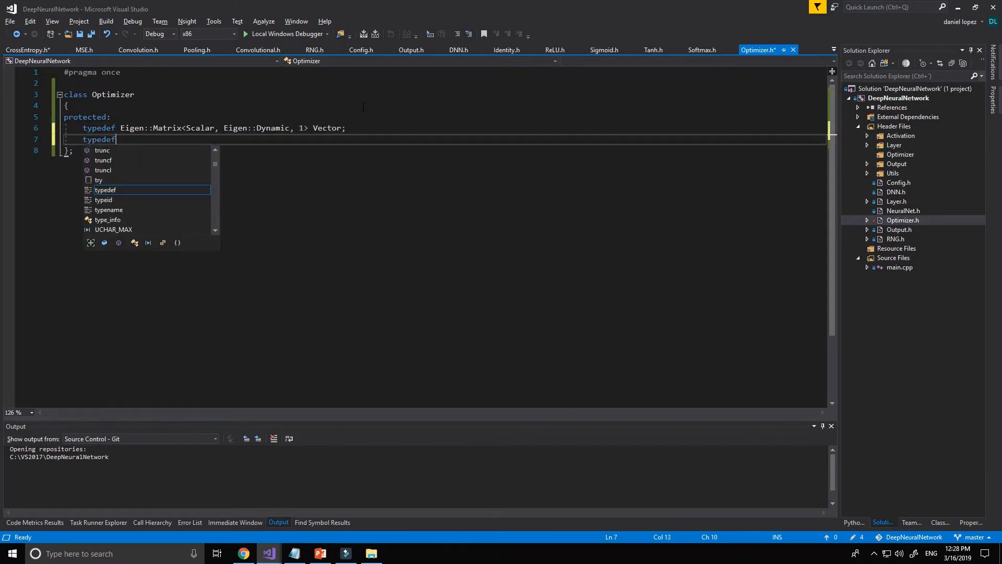
text(Vector::)
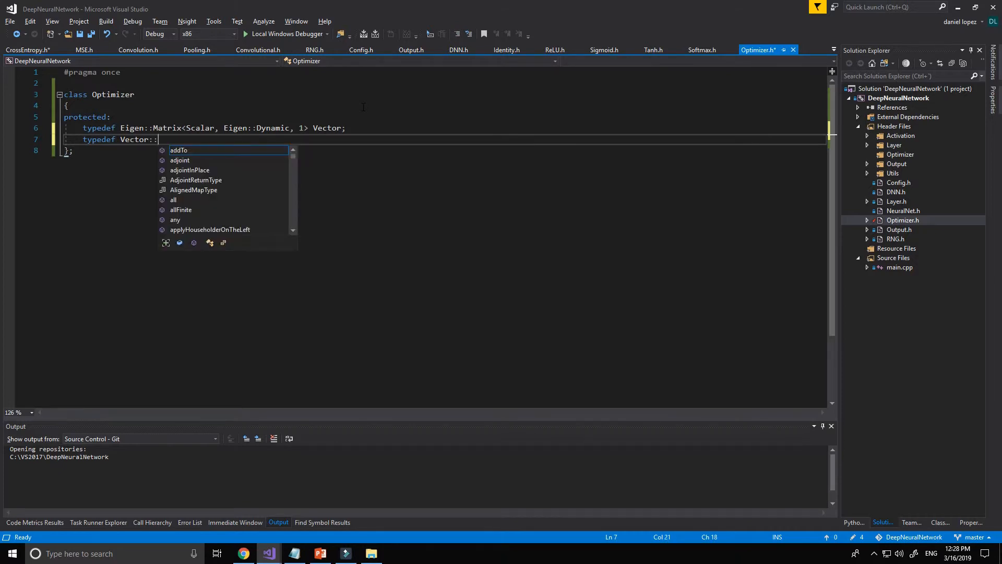
text(C)
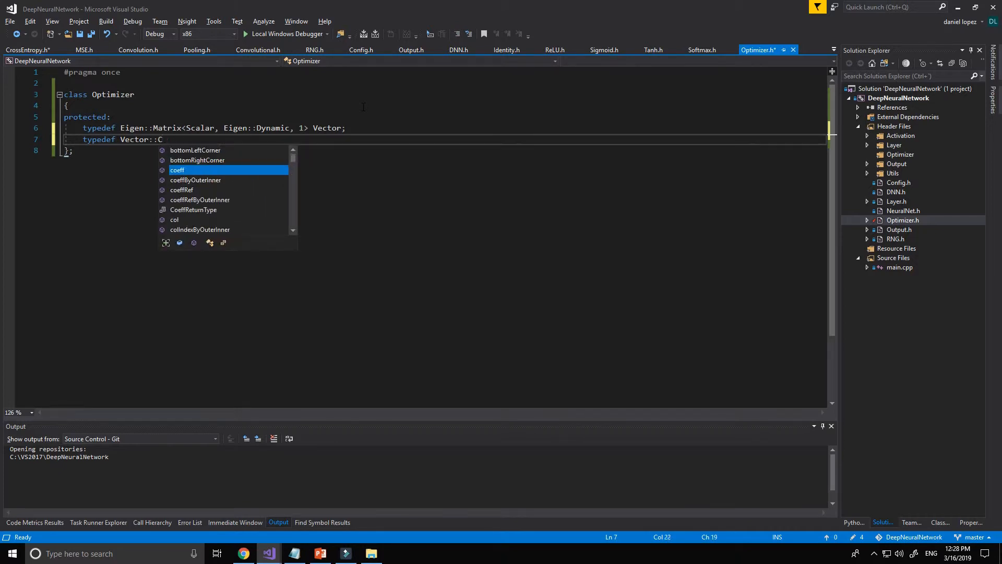
text(onstA)
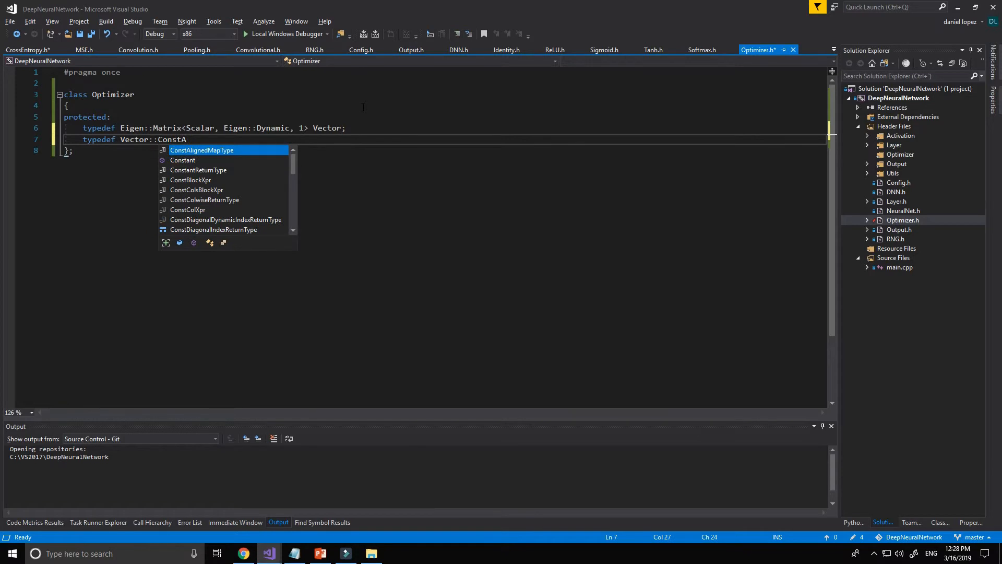
text(lignedMapType ConstAlig)
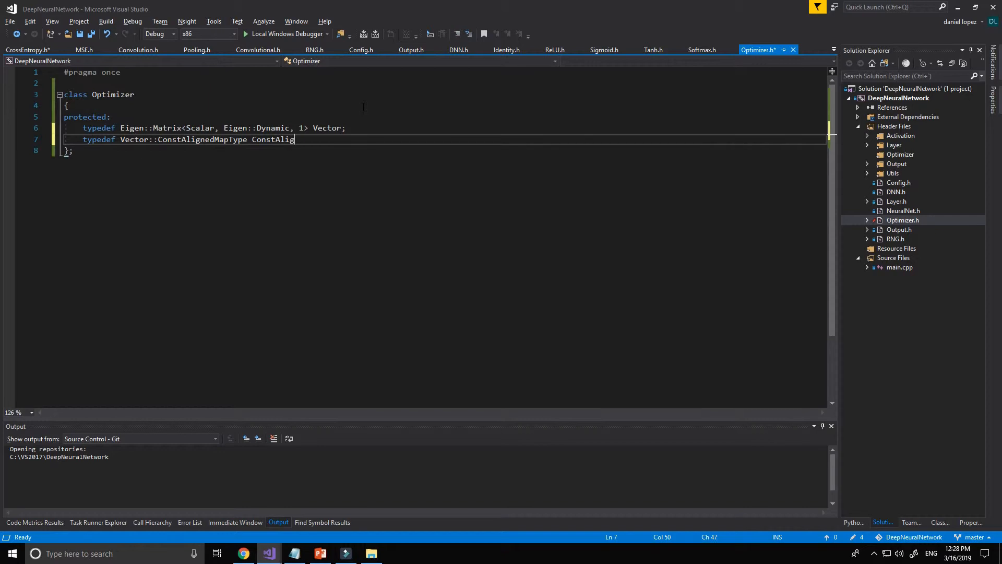
text(ned)
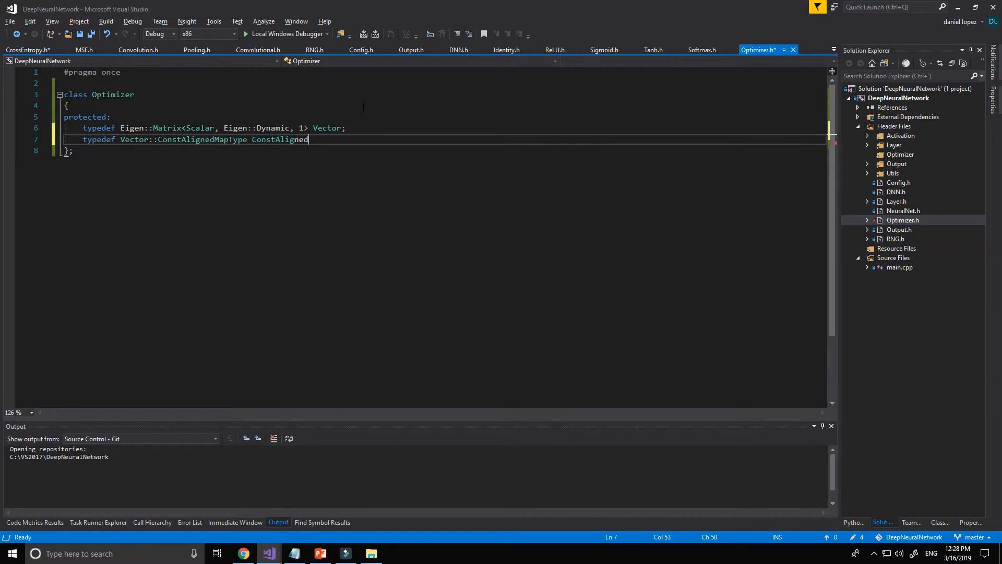
text(MapVec;)
text(typedef)
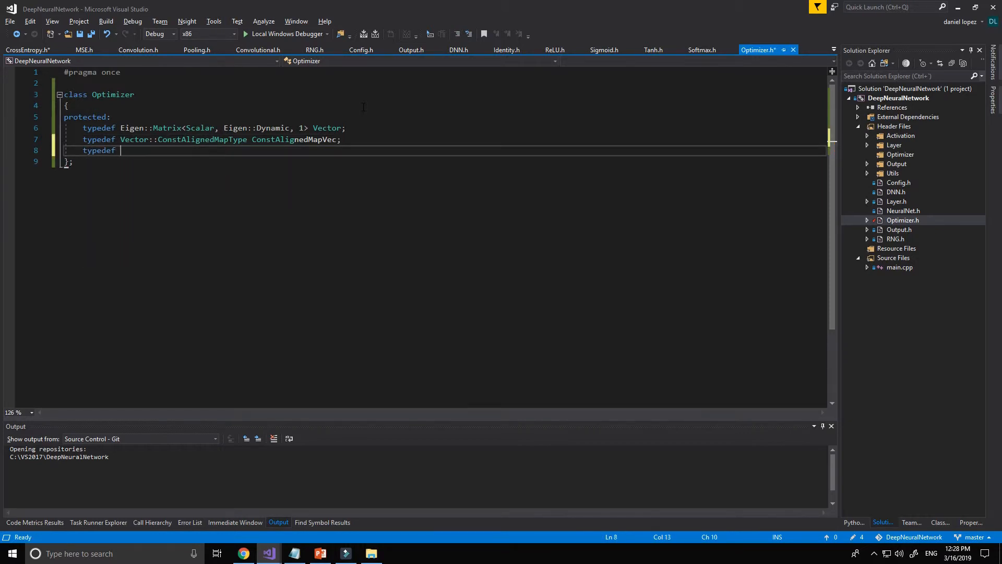
Step: Add typedef Vector::AlignedMapType AlignedMapVec; below it
text(Vector::)
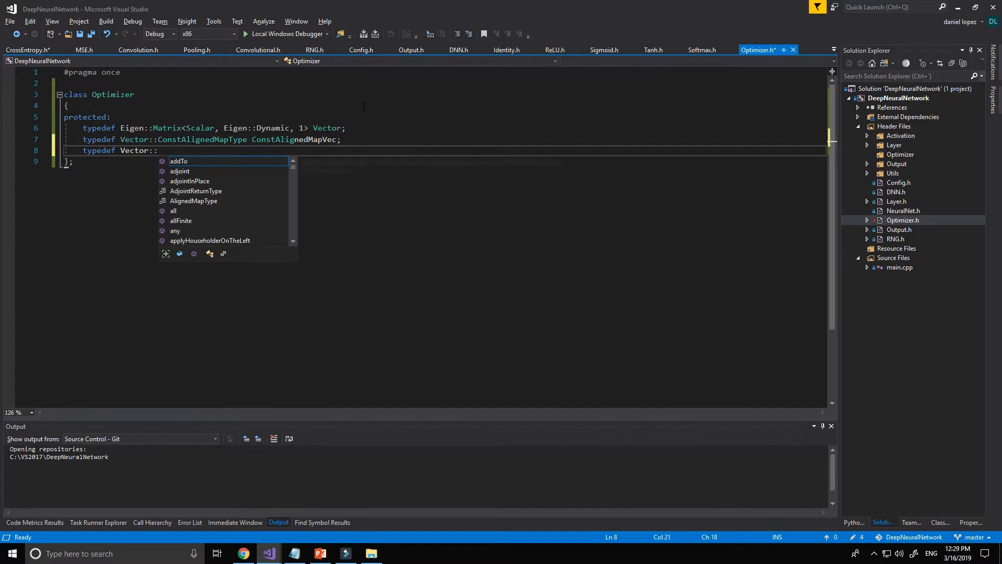
text(Aligned)
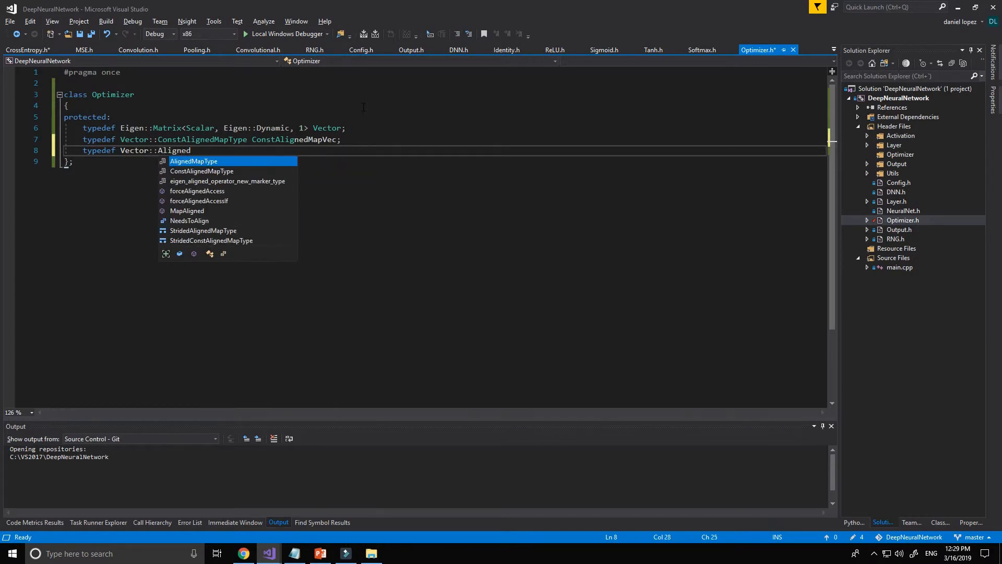
text(MapType Alig)
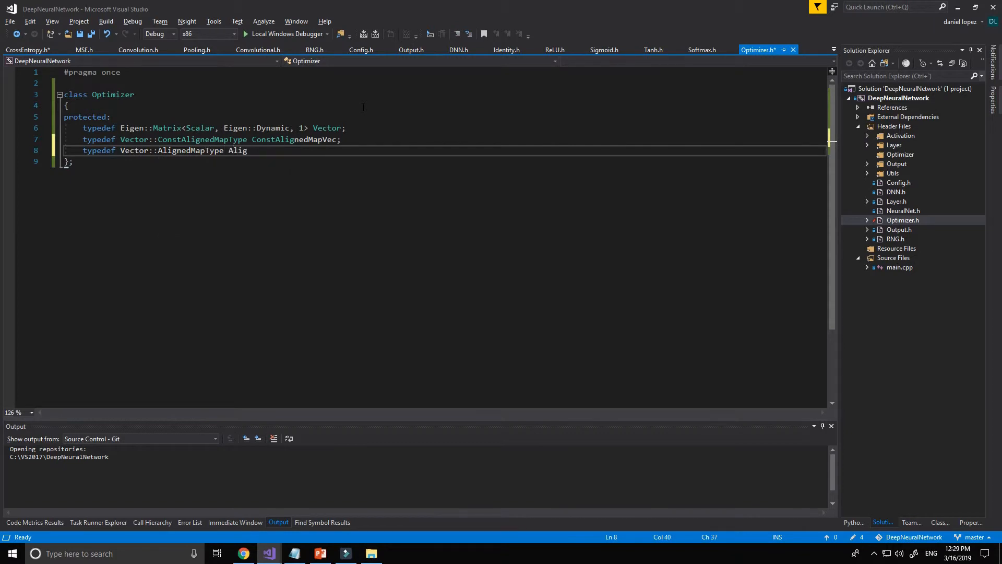
text(nedM)
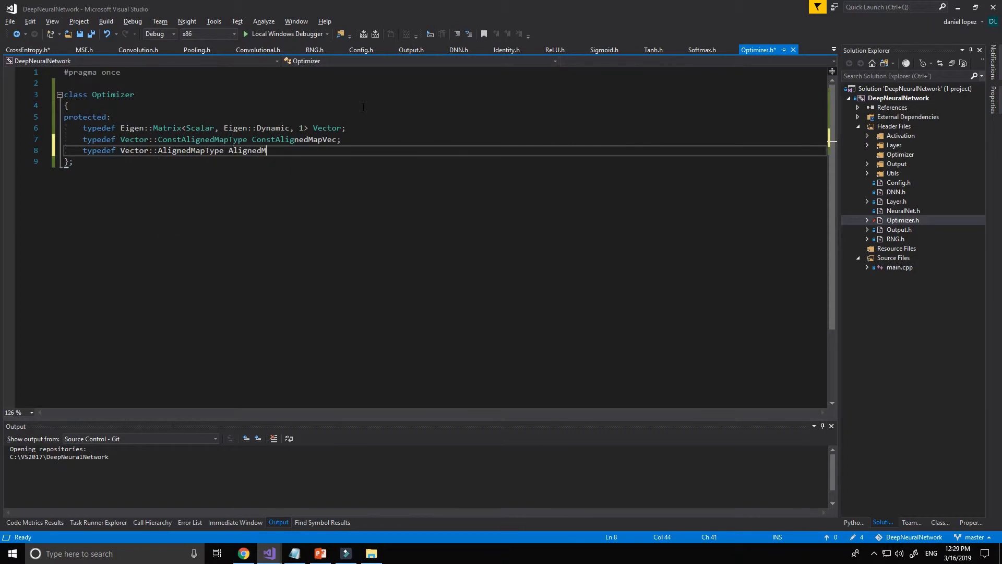
text(apVec;)
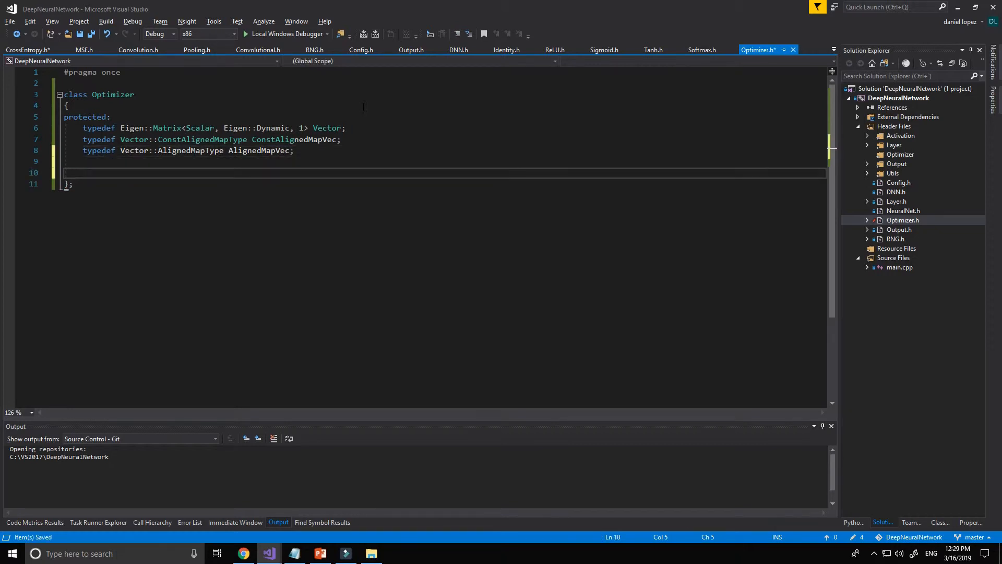
Step: Add a public section with an empty virtual ~Optimizer() {} destructor
text(public:)
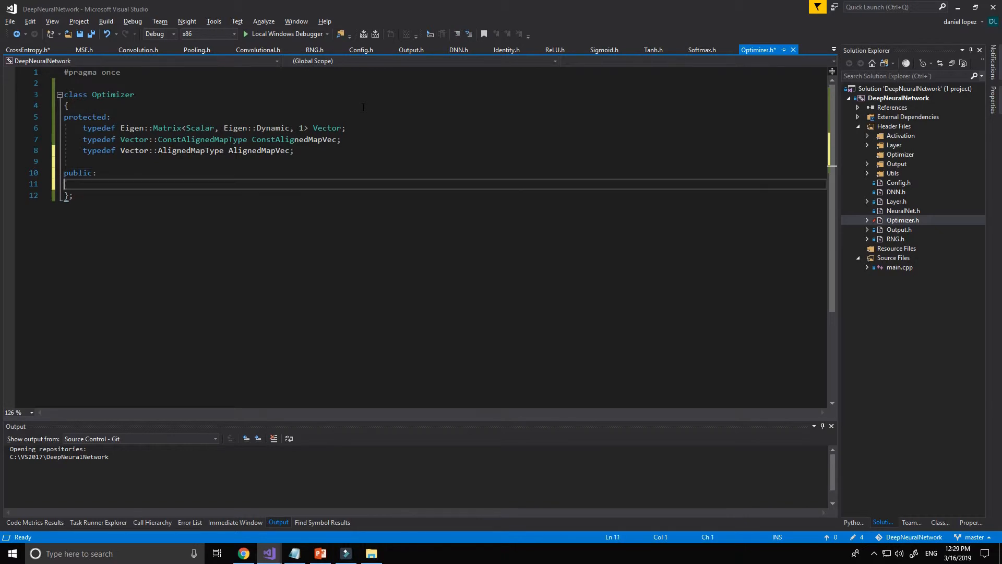
text(vi)
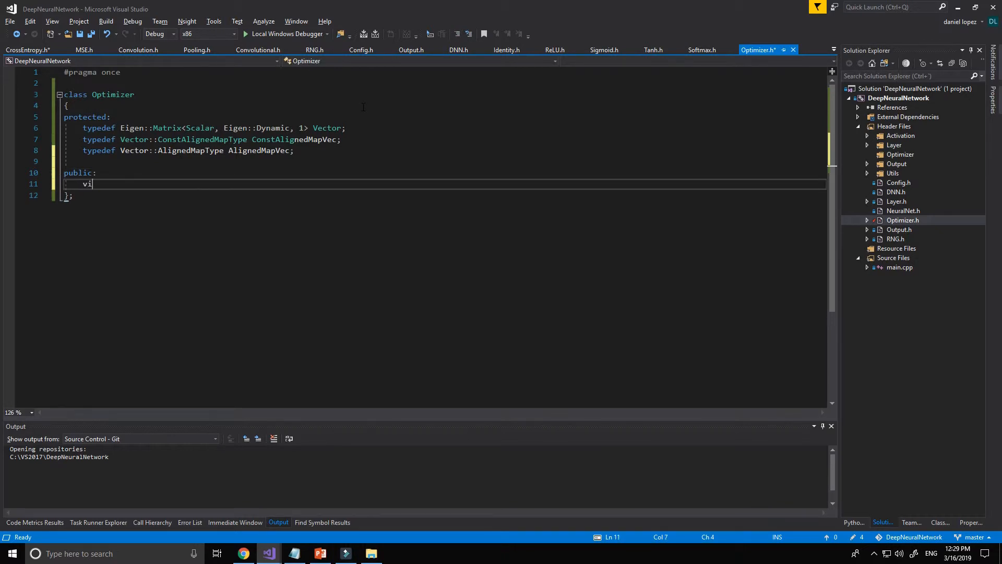
text(rtual ~~)
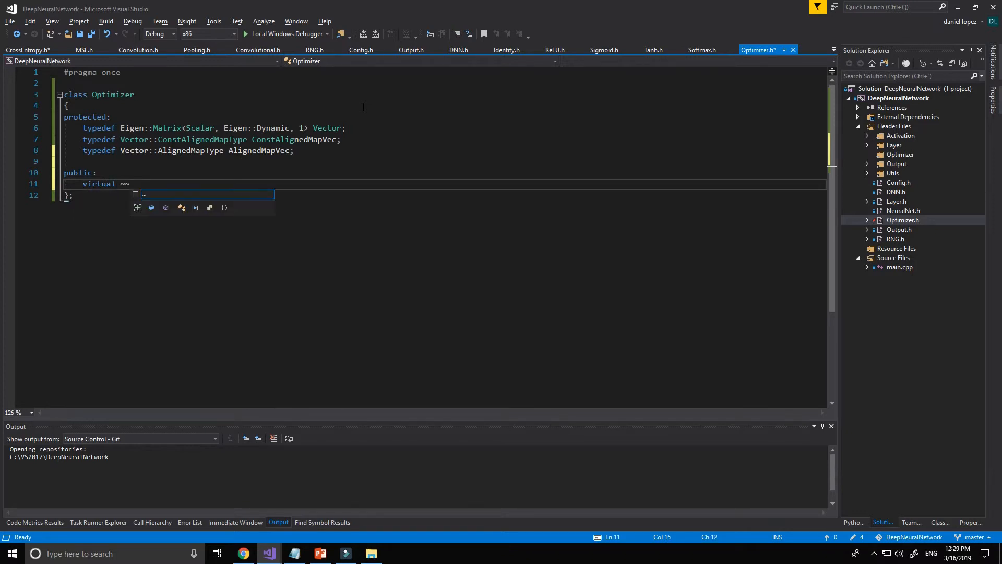
text(Optimizer()
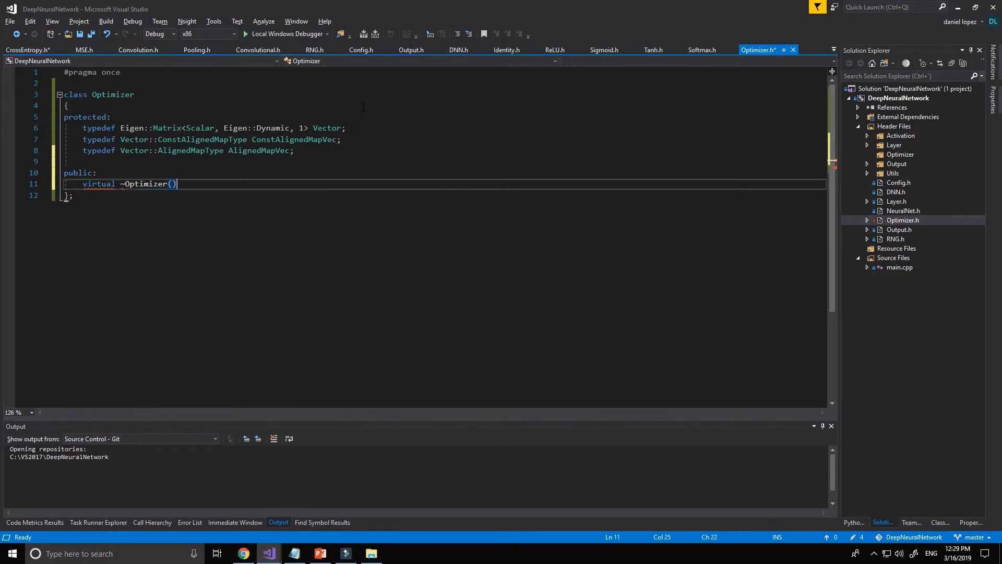
text({})
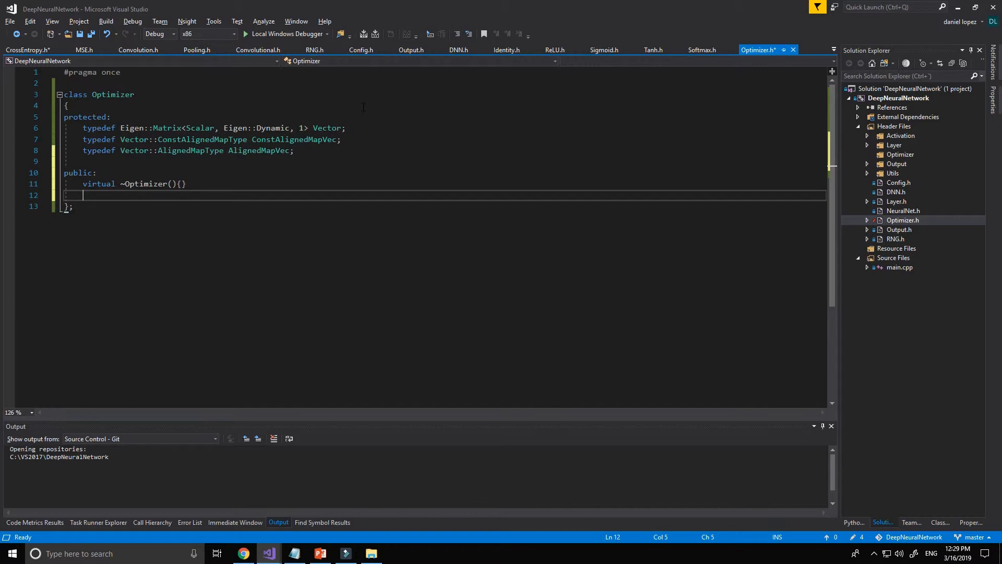
Step: Add an empty virtual void reset() {} method below the destructor
text(vi)
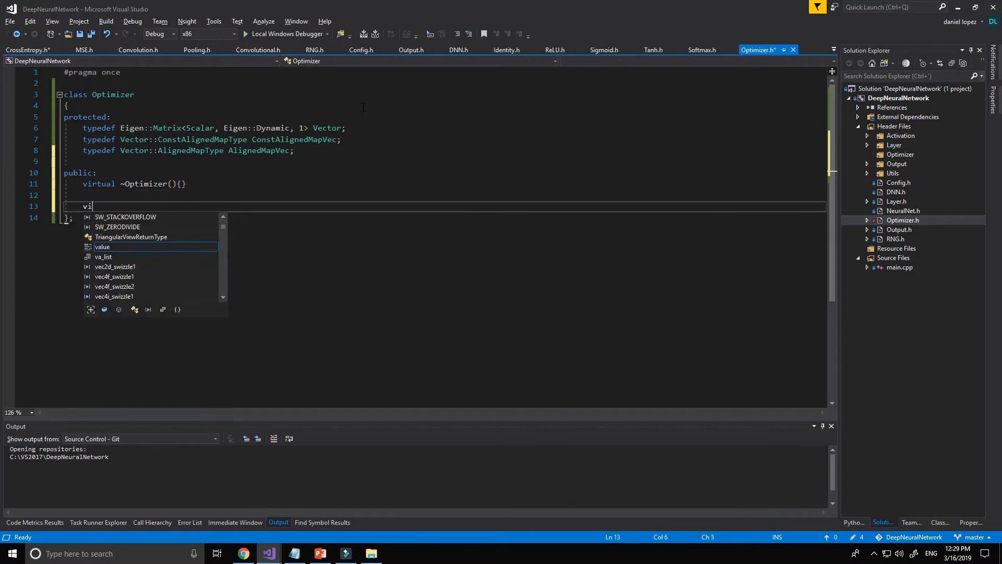
text(rtual rs)
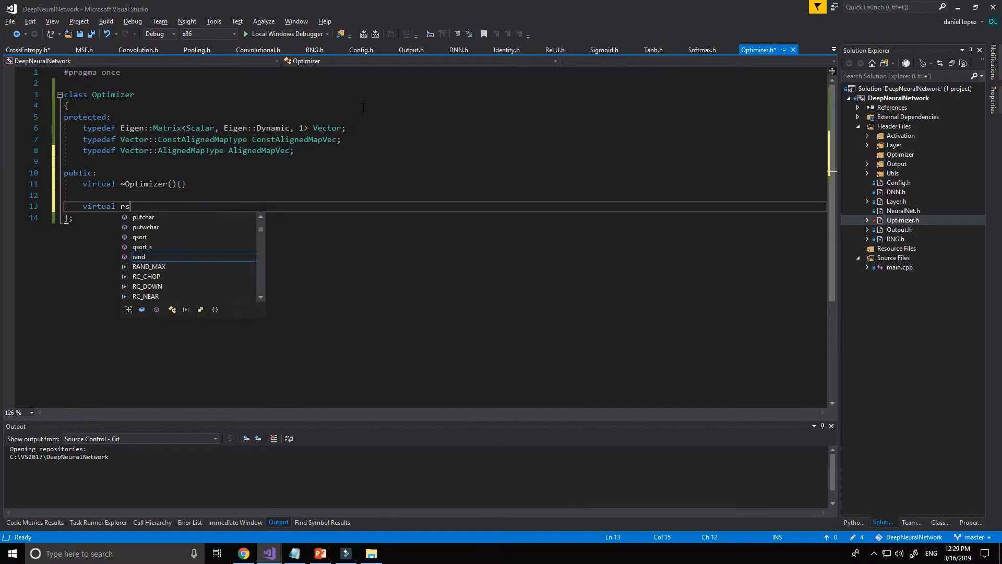
text(eset() {};)
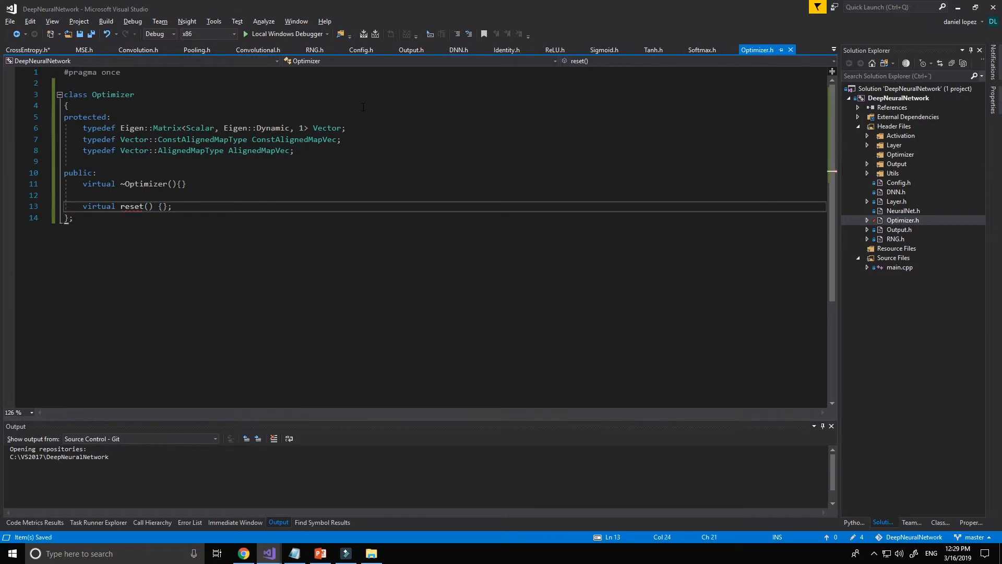
text(void)
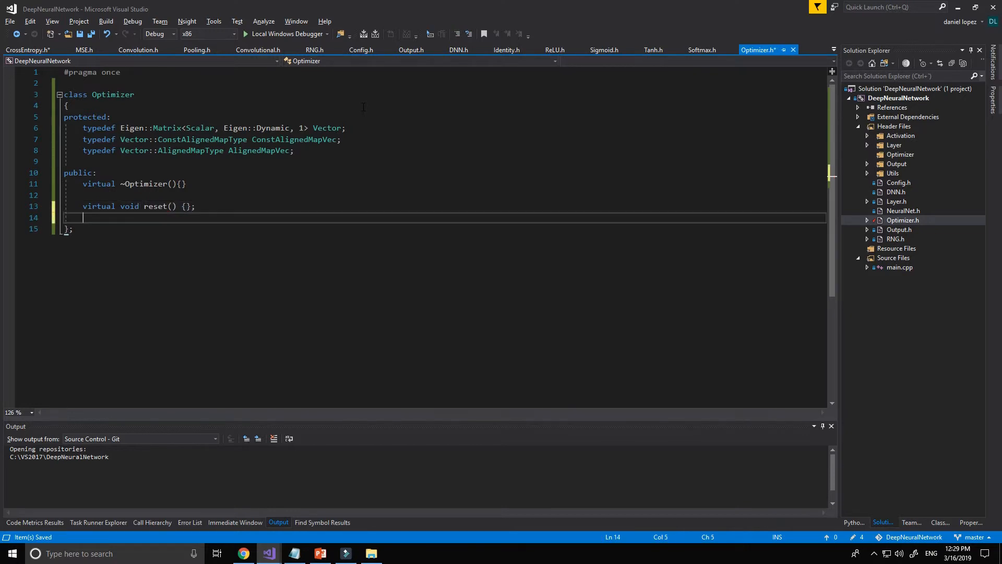
Step: Begin virtual void update( with first parameter ConstAlignedMapVec& dvec
text(virtual void)
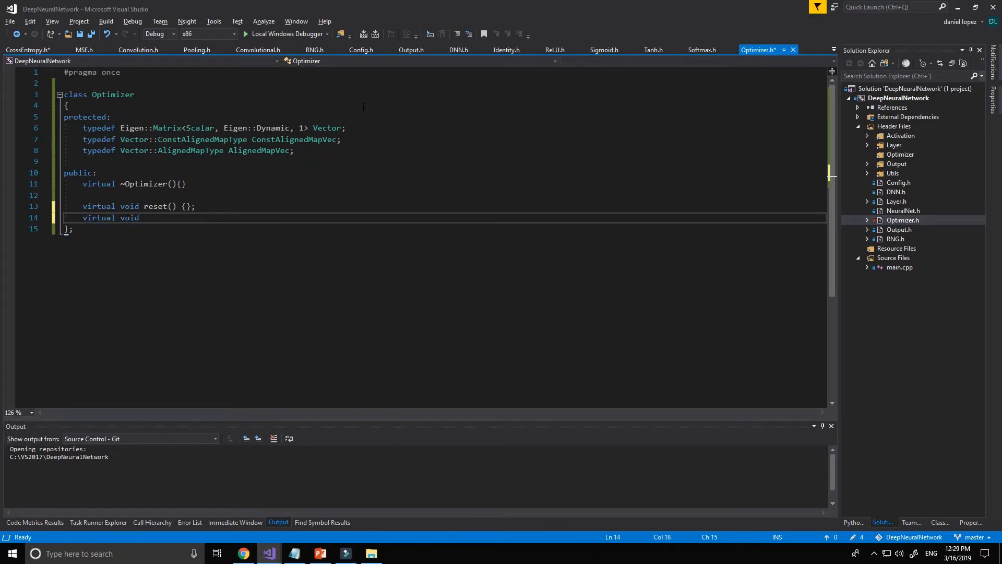
text(update)
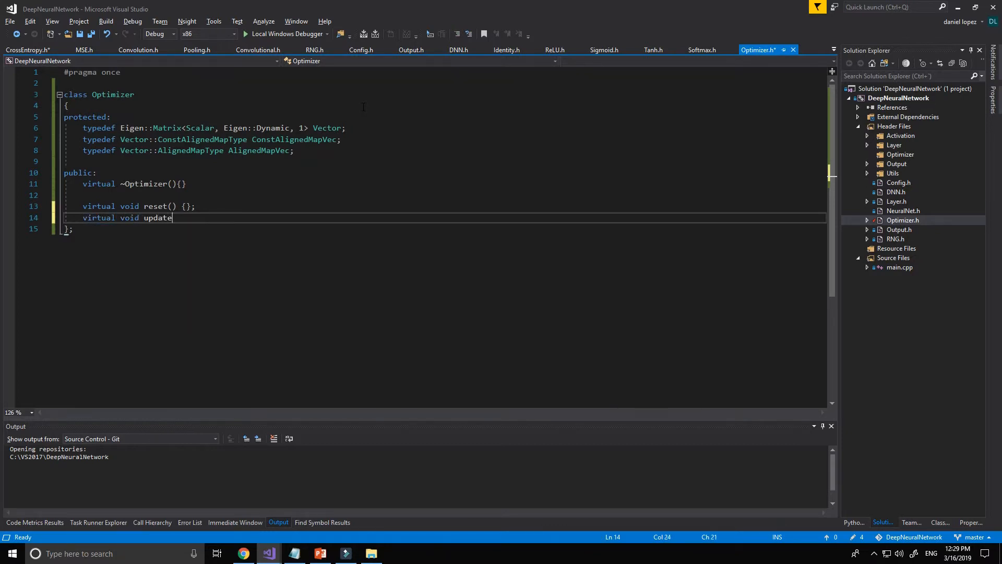
text((ConstAlignedMapVec)
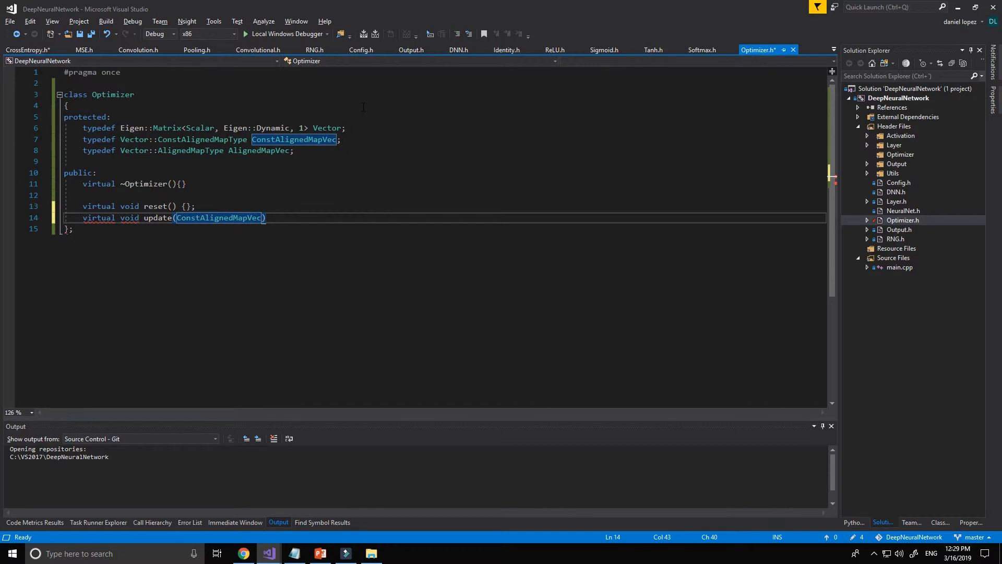
text(&)
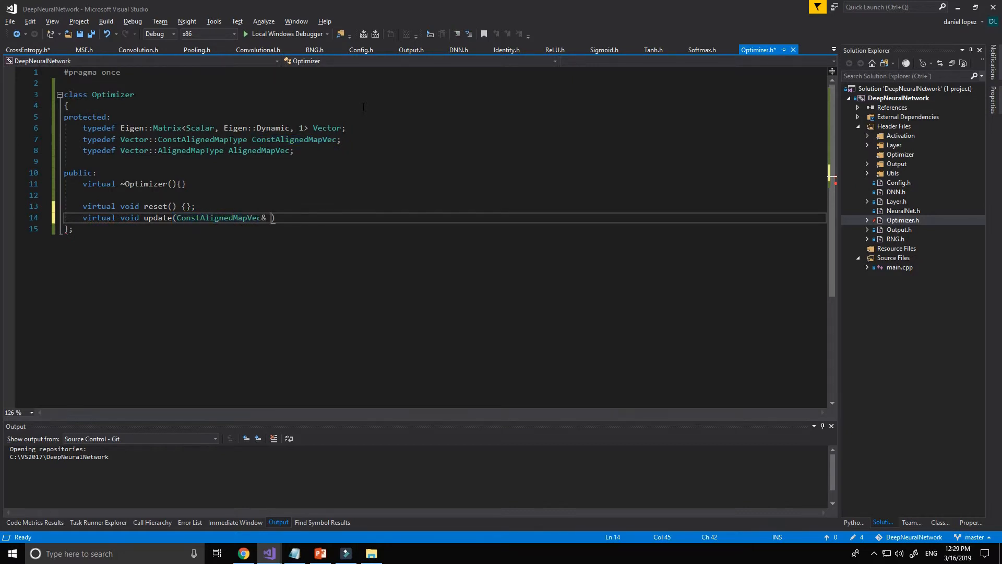
text(dvec)
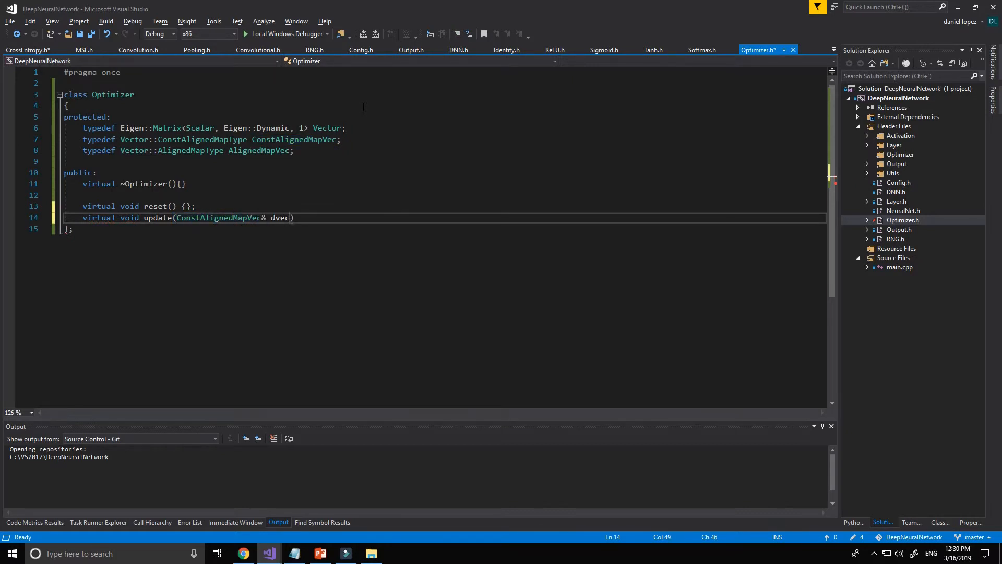
double_click(280, 217)
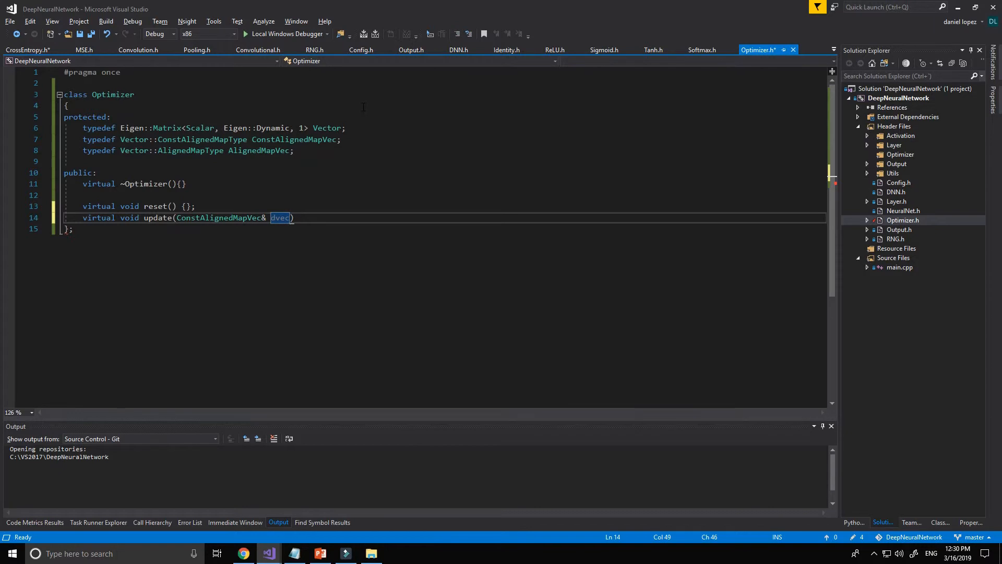
Step: Finish update with AlignedMapVec& vec) = 0; making it pure virtual, and save
text(,AlignedMapVec)
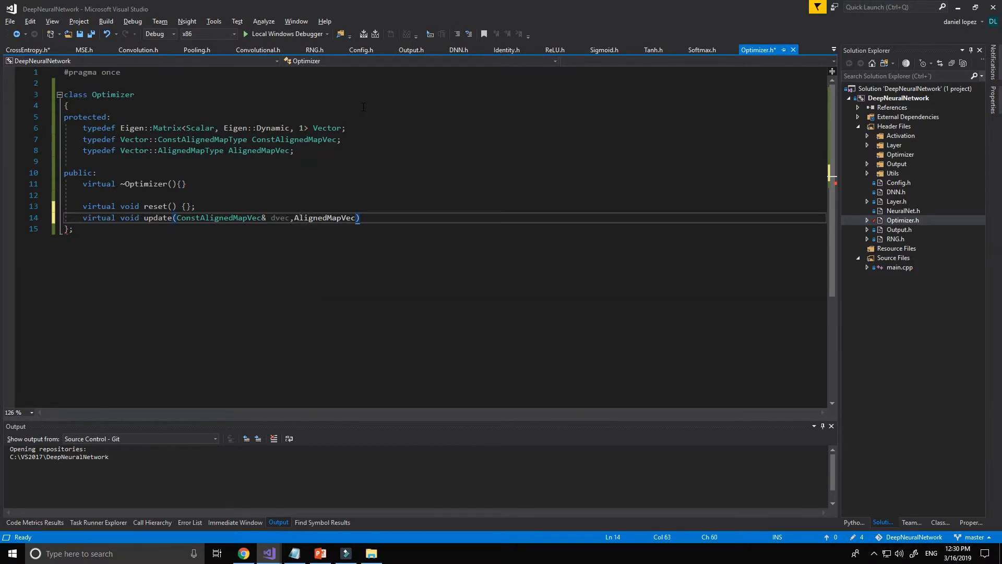
text(&)
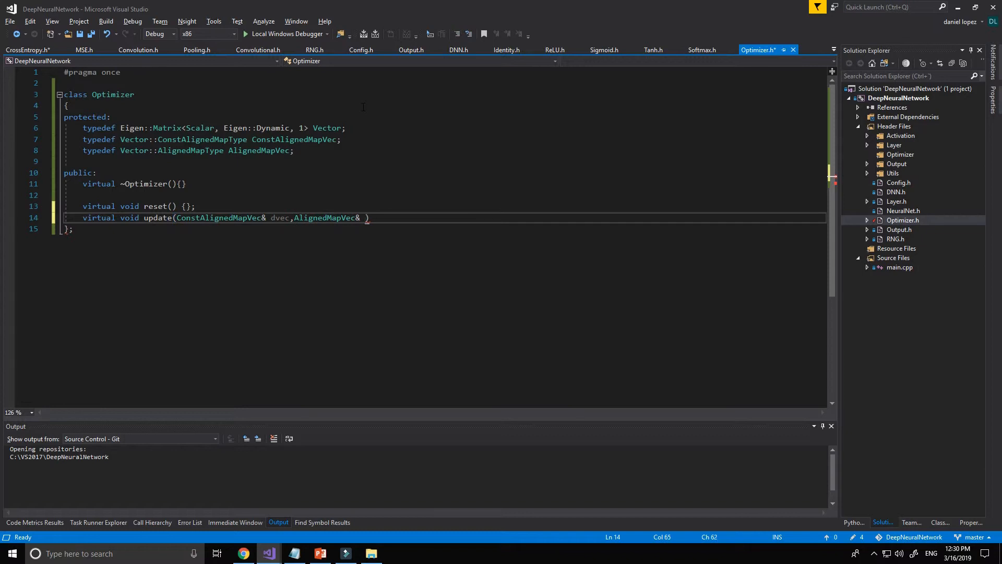
text(vec)
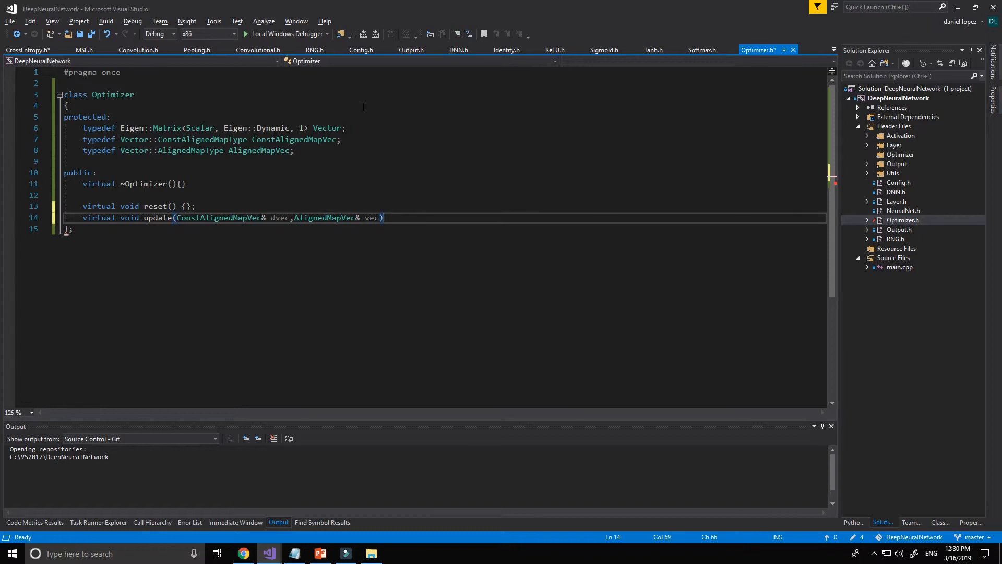
text(= 0;)
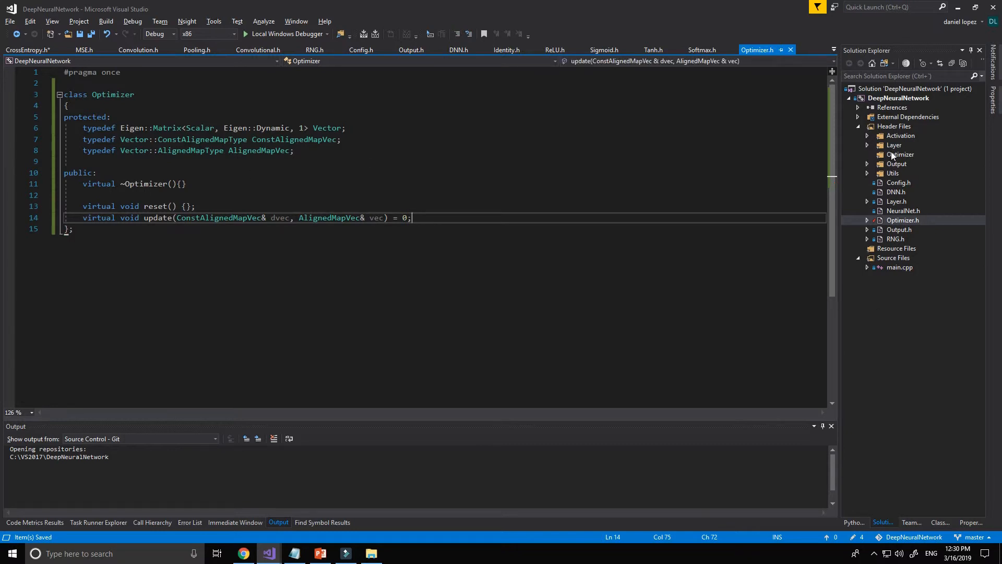
right_click(901, 155)
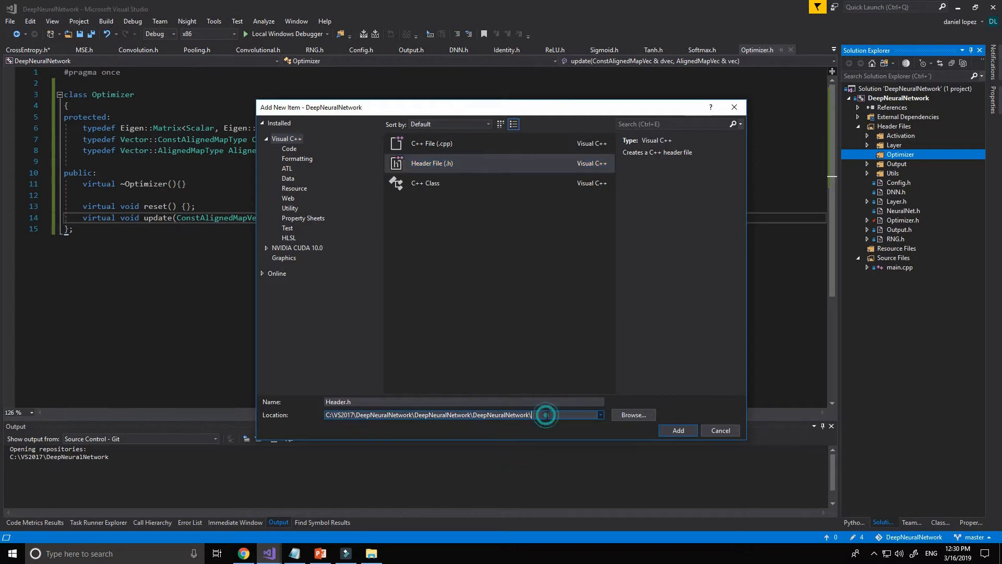
Step: Add a new Header File named SGD to the Optimizer folder via Add > New Item
text(Optimzier)
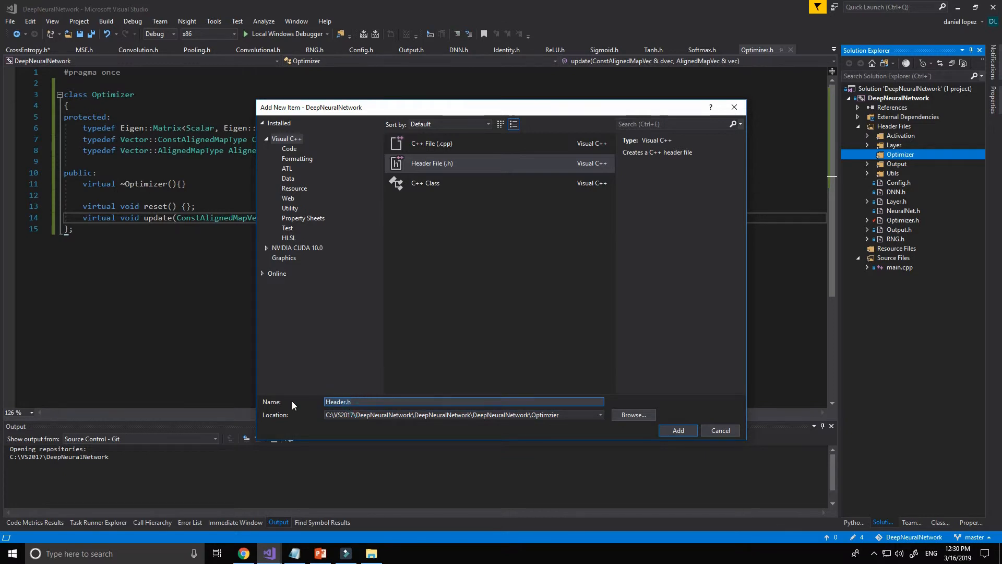
text(SGD)
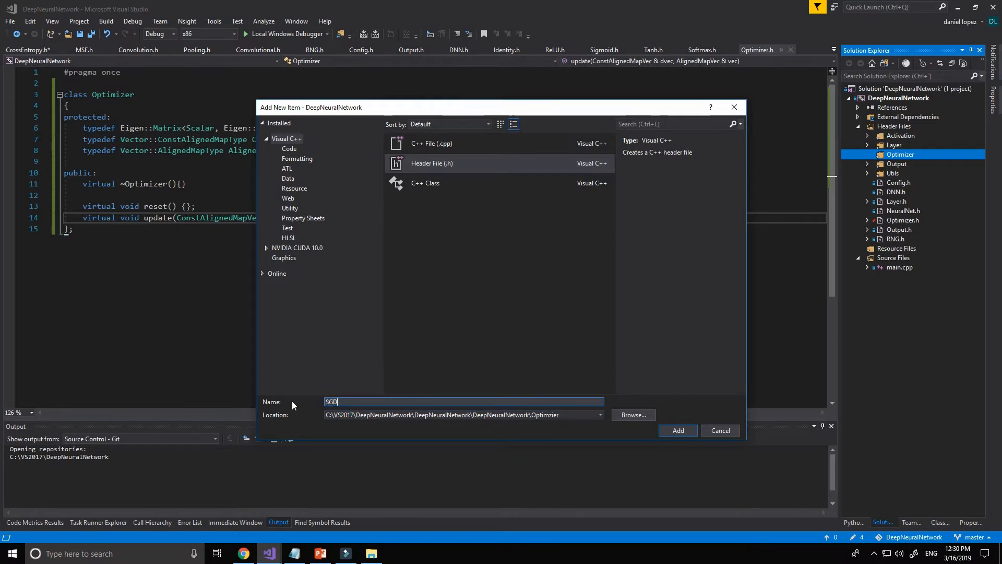
click(677, 430)
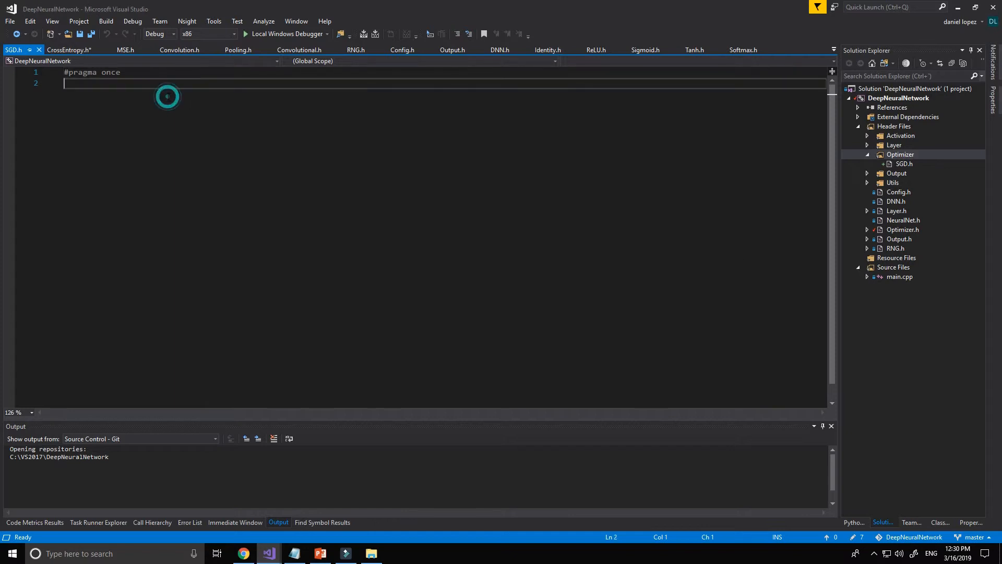
Step: Write #include <Eigen/Core> at the top of SGD.h, correcting the mistyped path
text(#include)
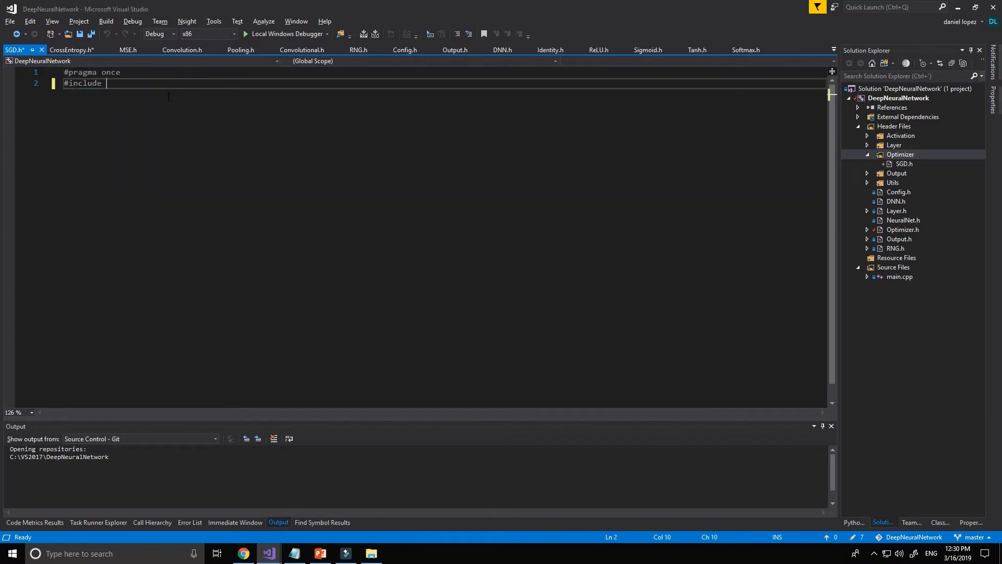
text(<Eigen::>)
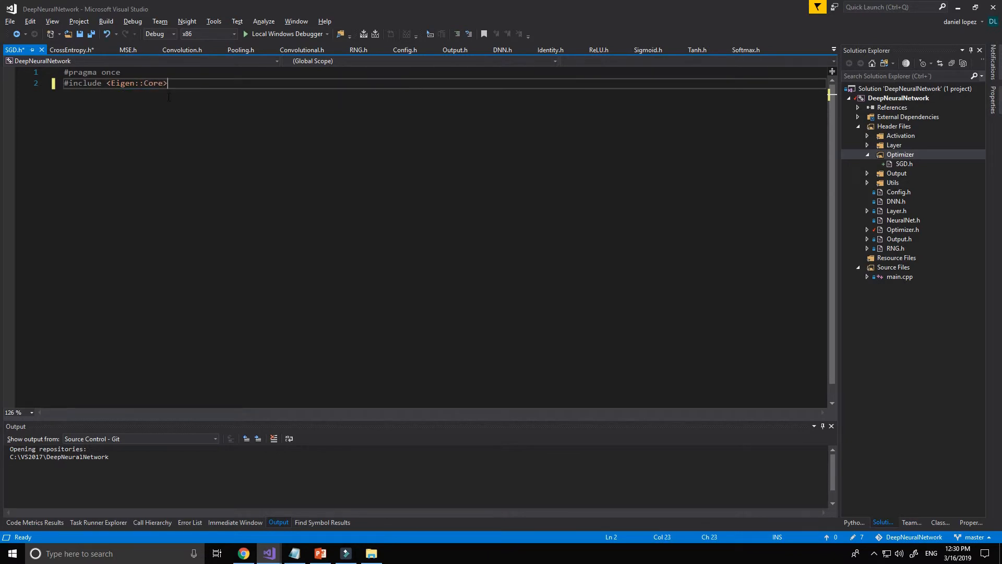
key(backspace)
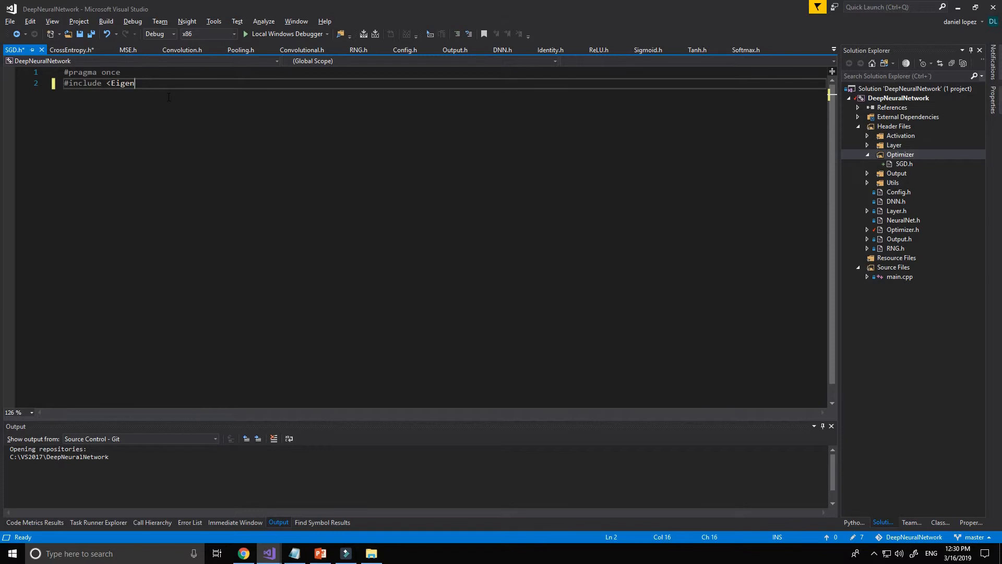
text(/CO)
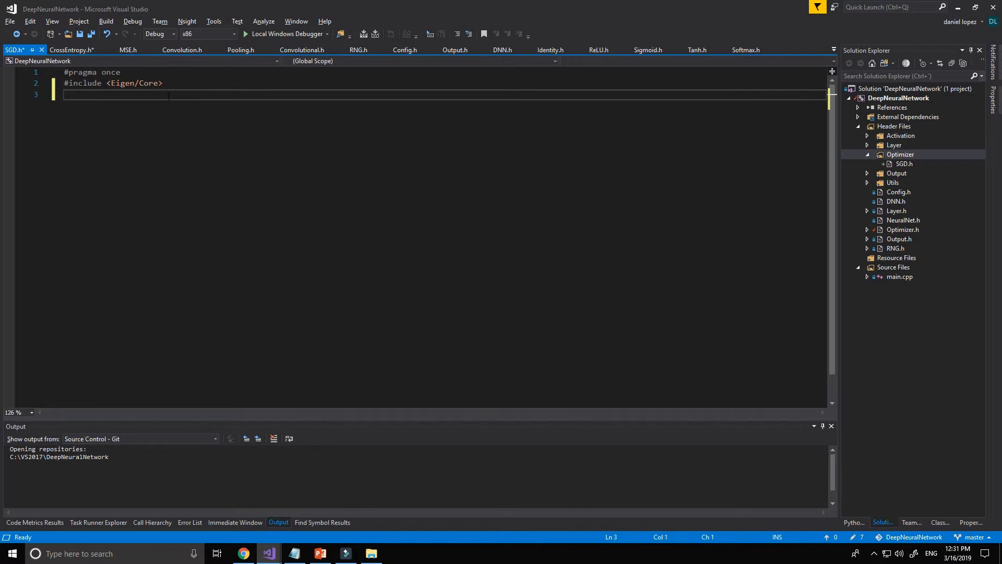
Step: Write #include "../Optimizer.h" and begin a class declaration
text(#include)
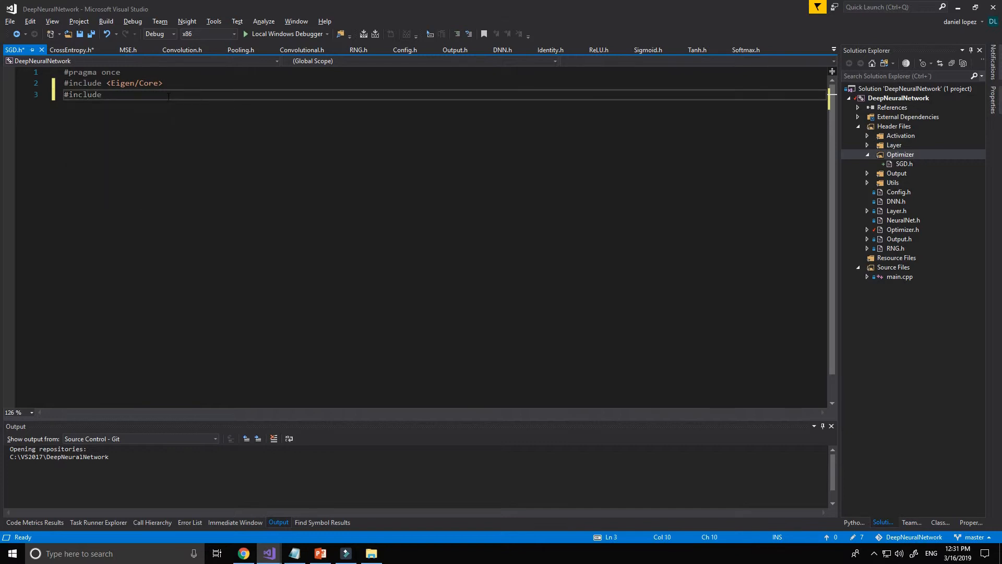
text(")
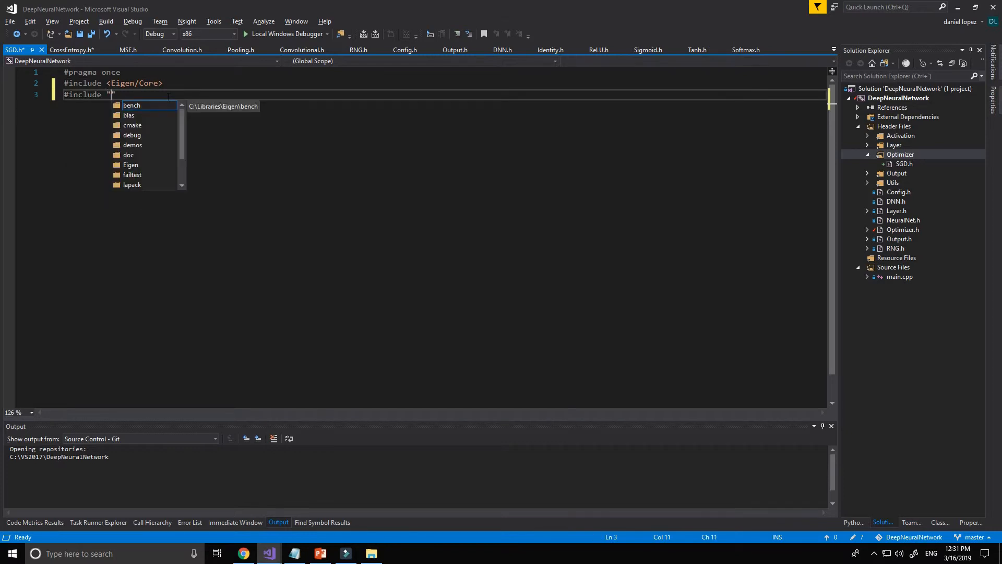
text(../)
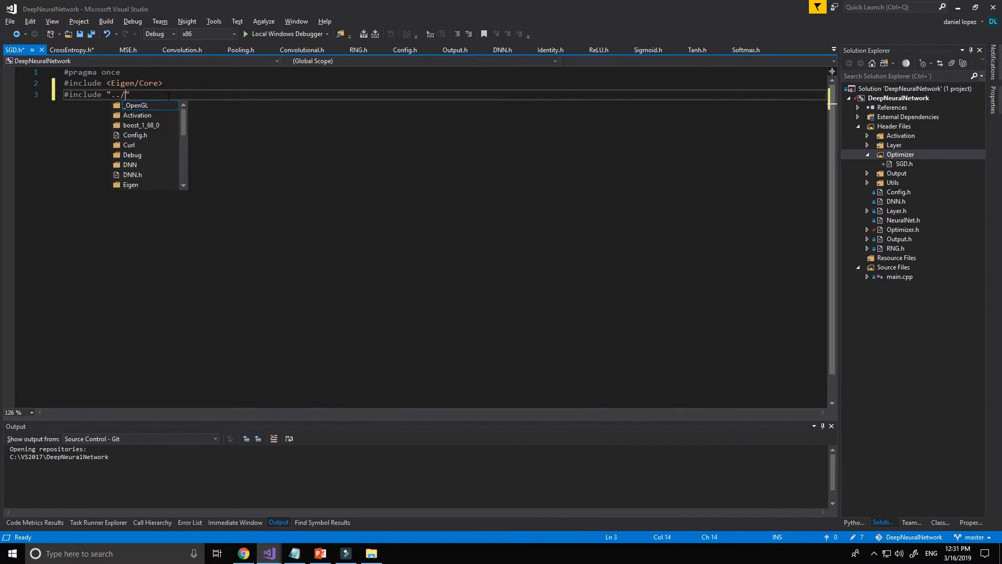
text(Optimizer.h)
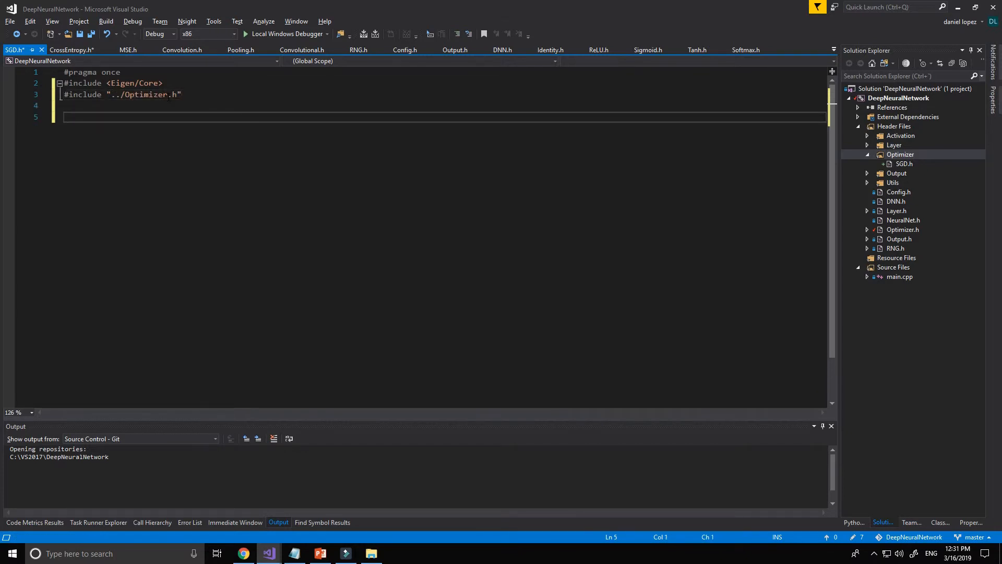
text(class)
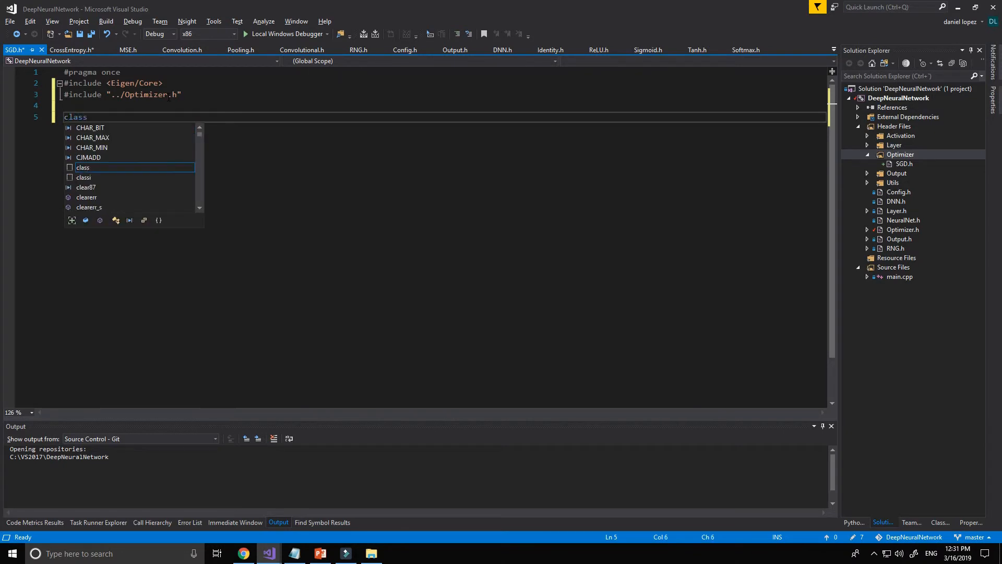
Step: Declare class SGD : public Optimizer
text(SG)
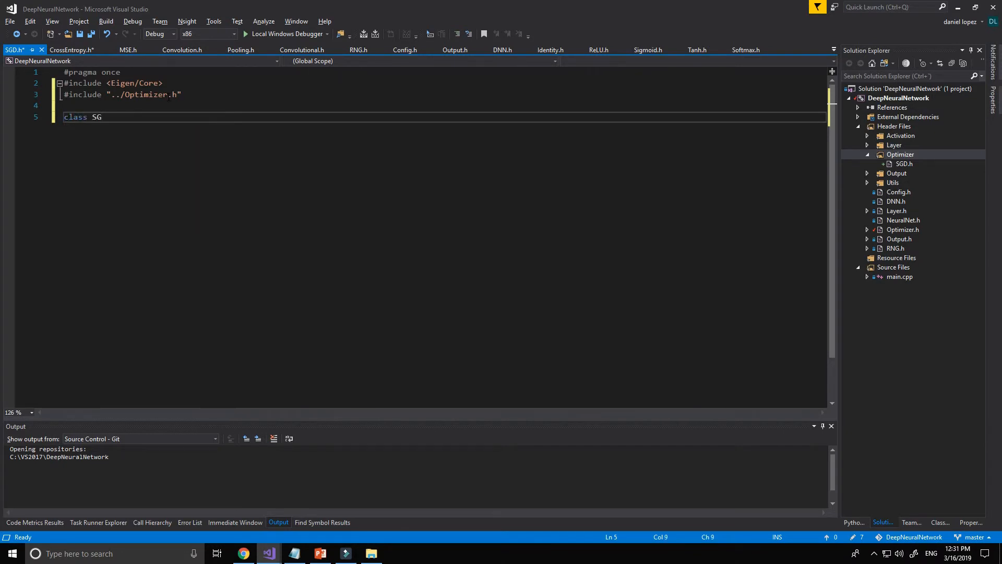
text(D:)
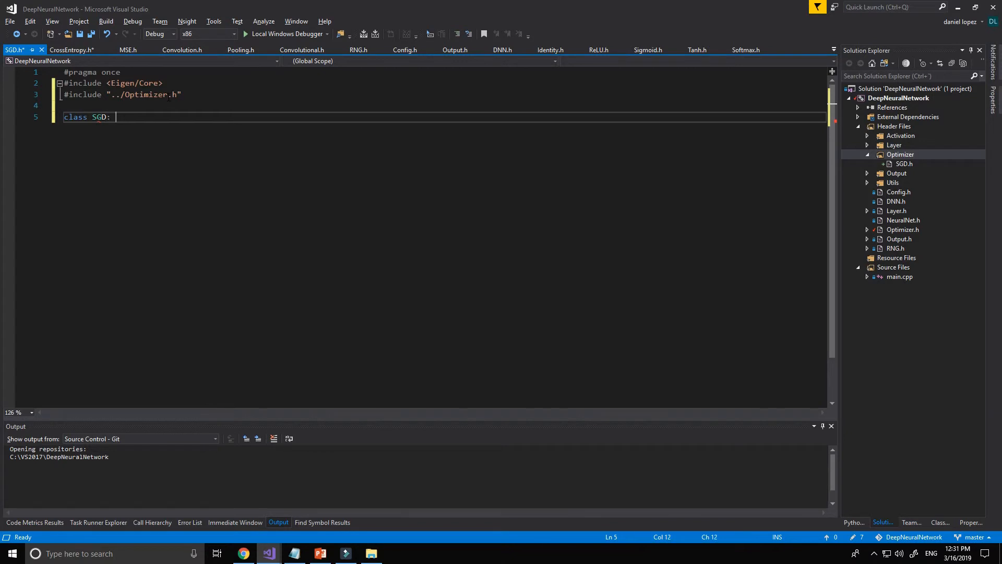
text(public)
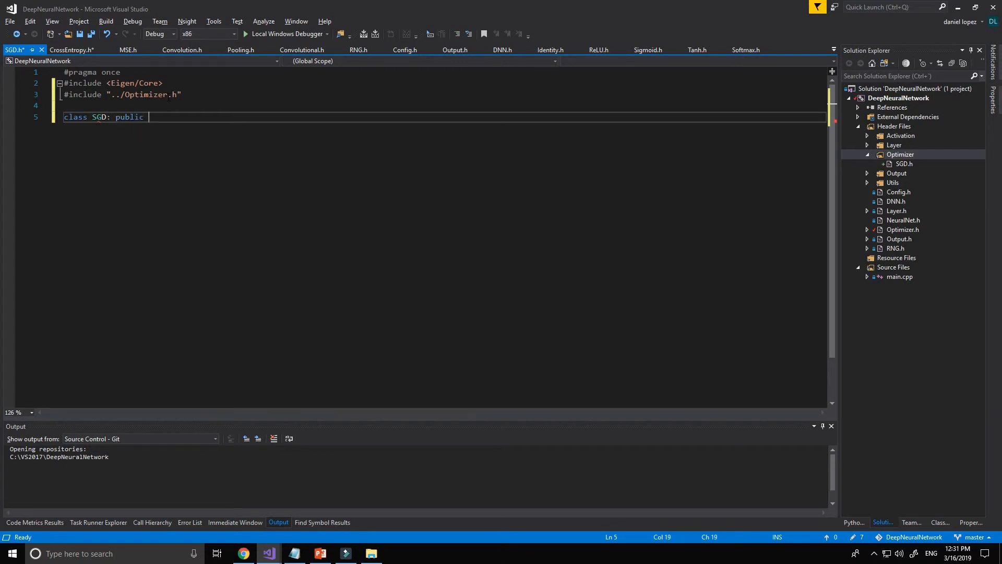
text(Optimie)
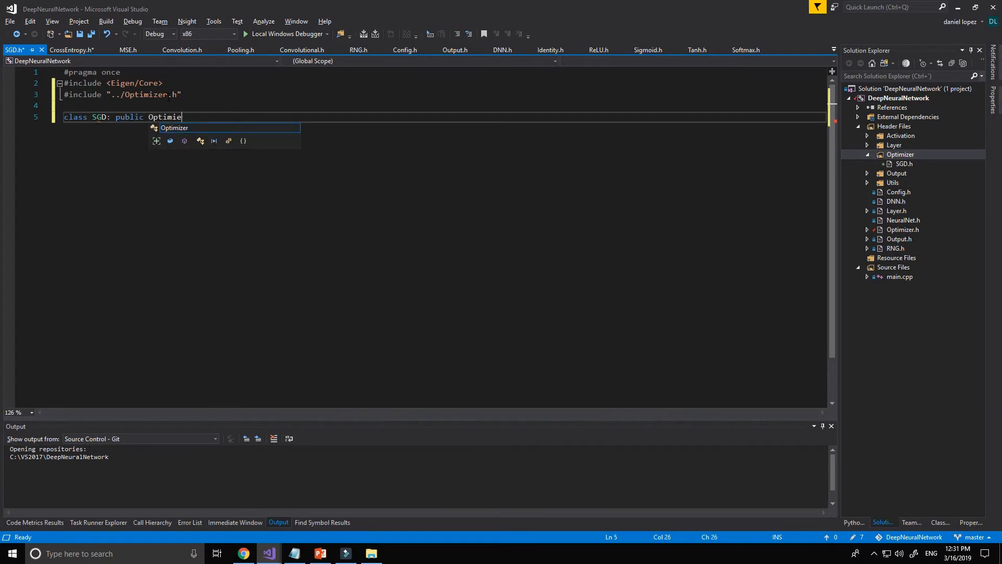
text(zr)
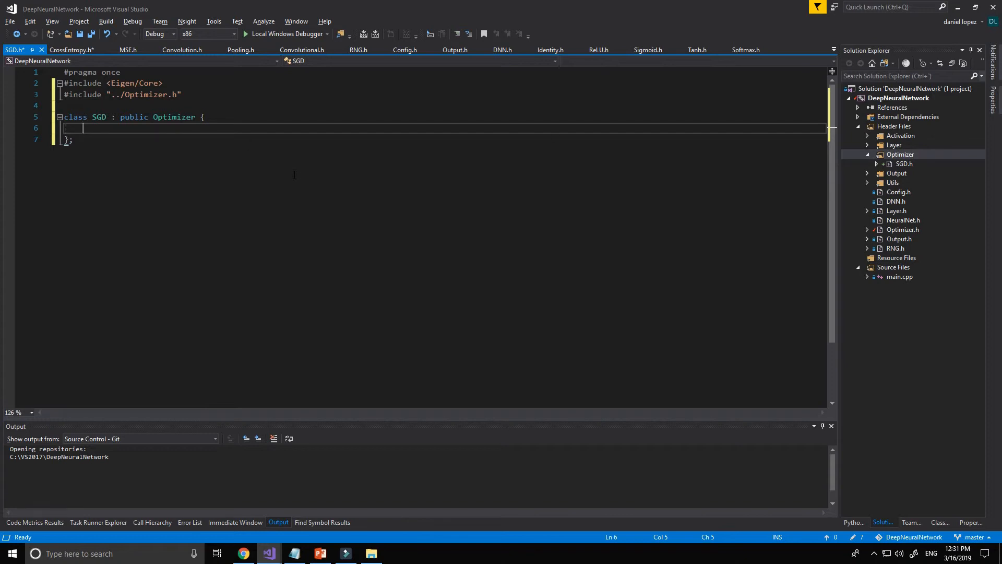
Step: Add a public: section with Scalar m_lrate; and Scalar m_decay; members
text(public:)
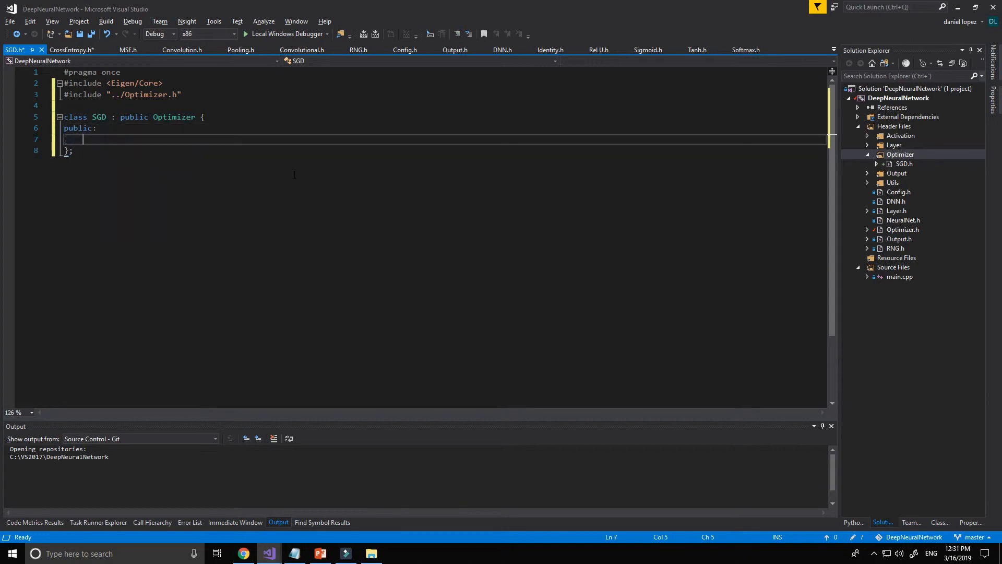
text(Scalar)
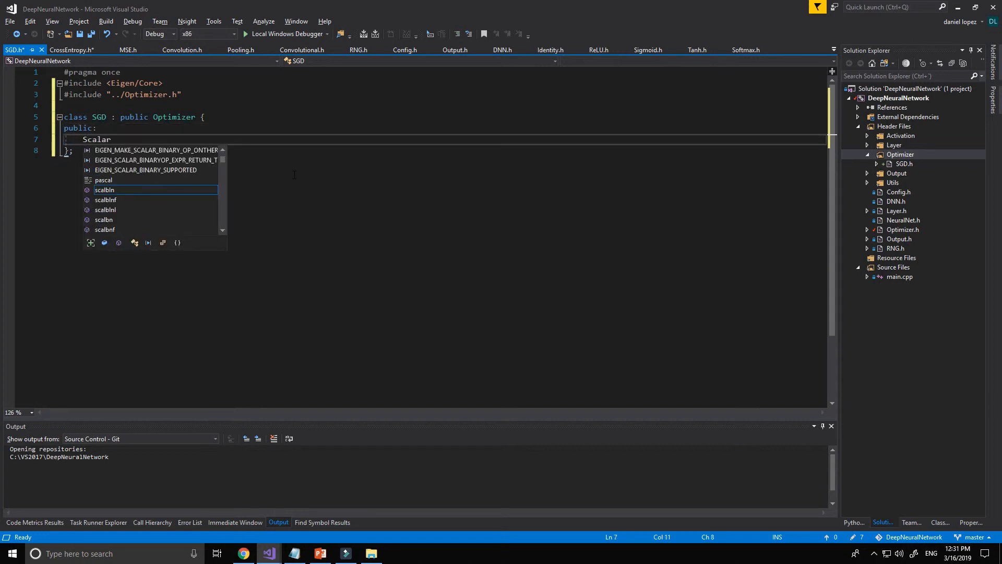
text(m_)
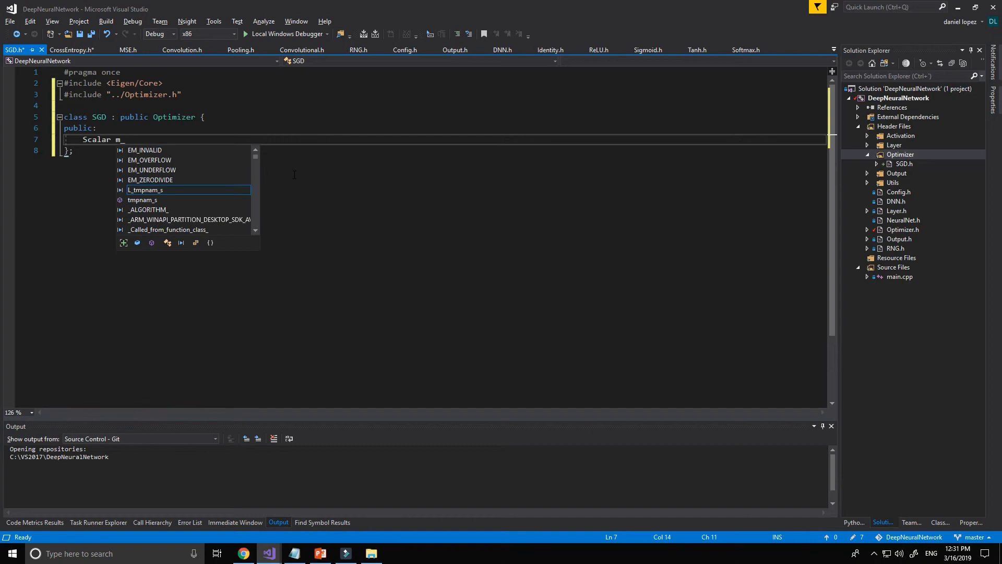
text(lrate;)
text(S)
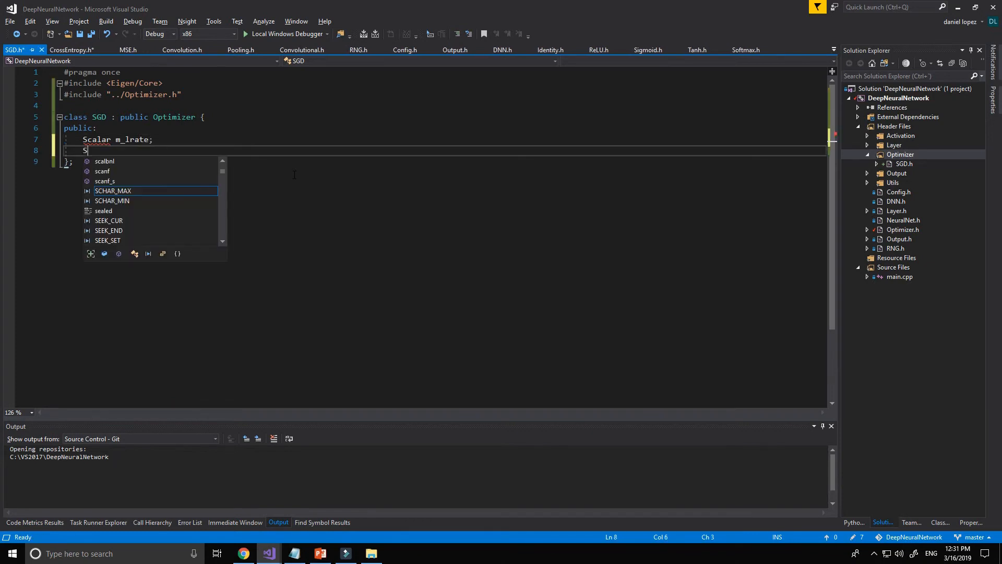
text(calar)
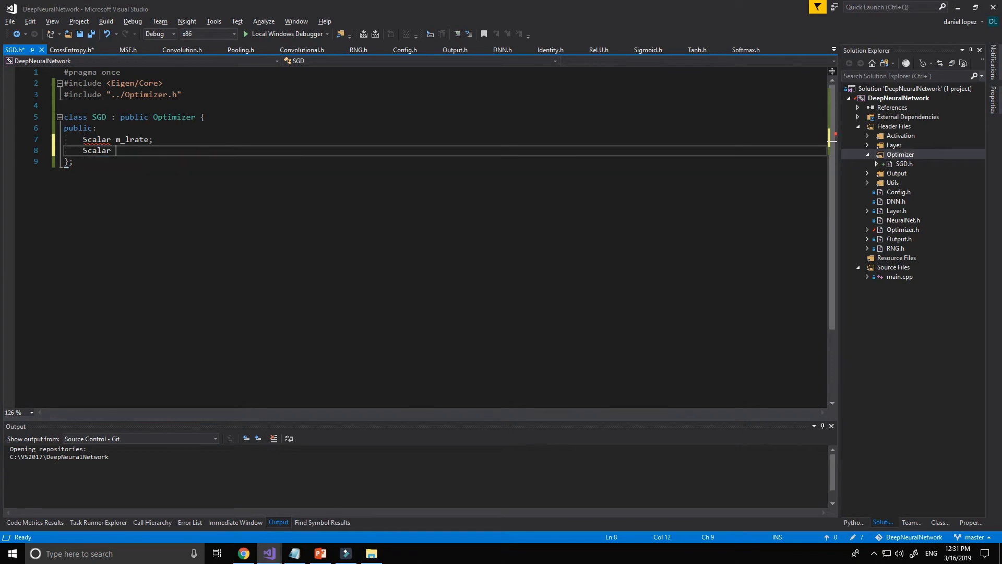
text(m_decay;)
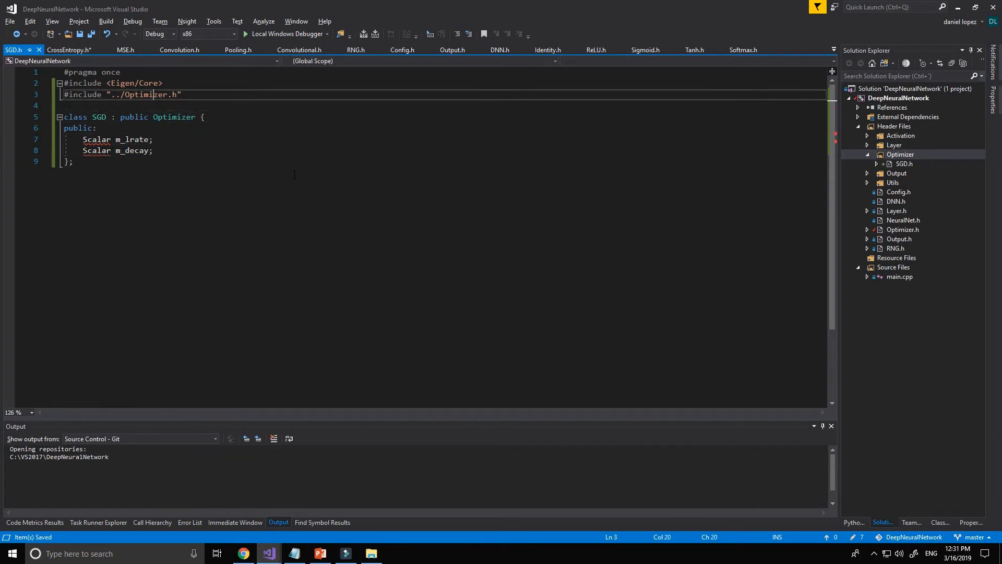
text(#)
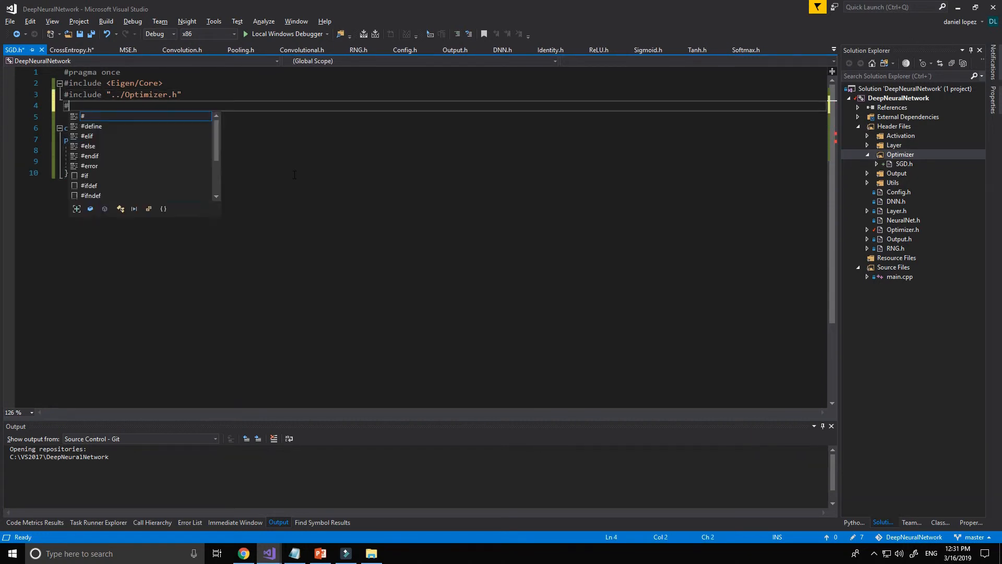
Step: Write #include "../Config.h" under the Optimizer include and start the SGD constructor
text(include ")
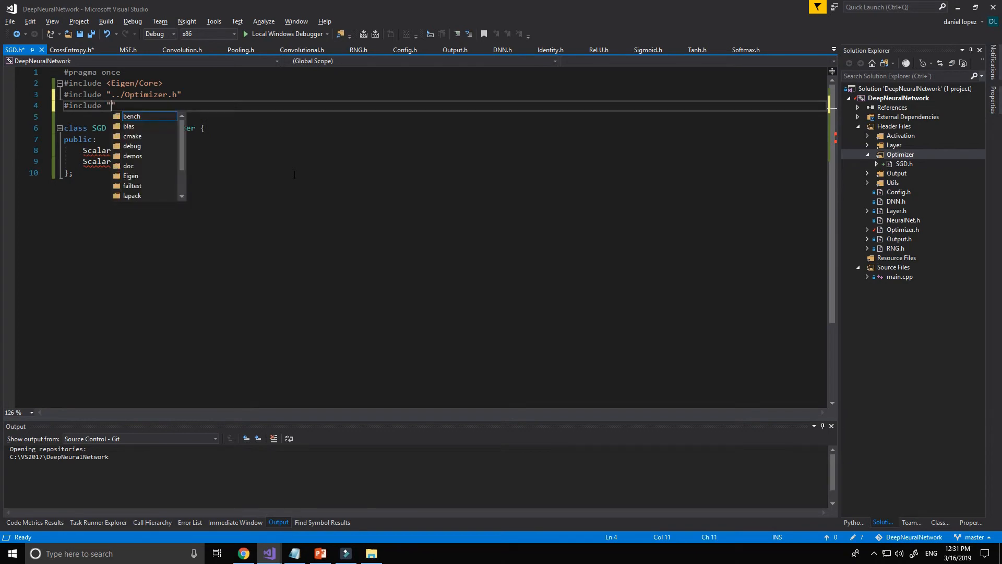
text(./Config.h")
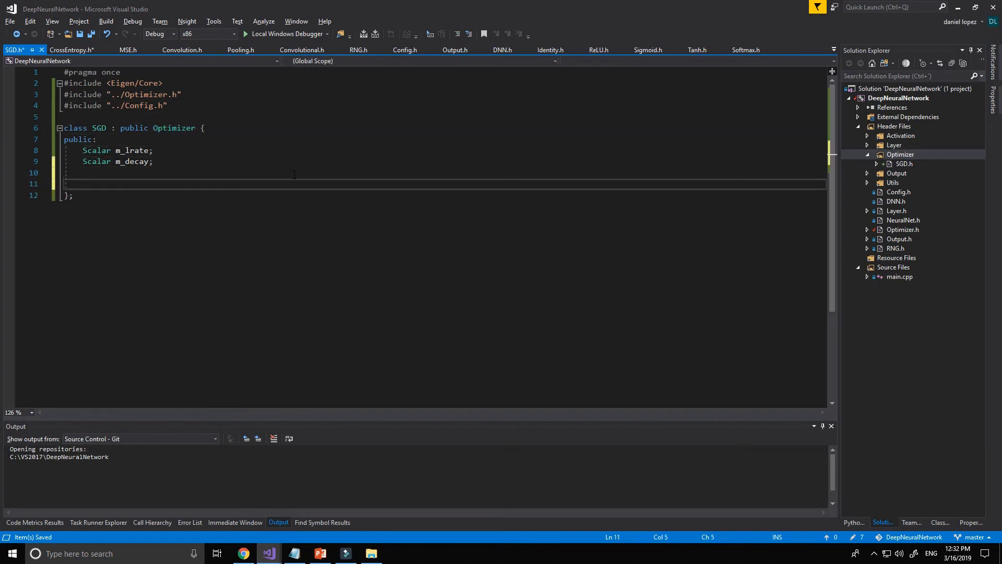
text(SGD():)
text(m)
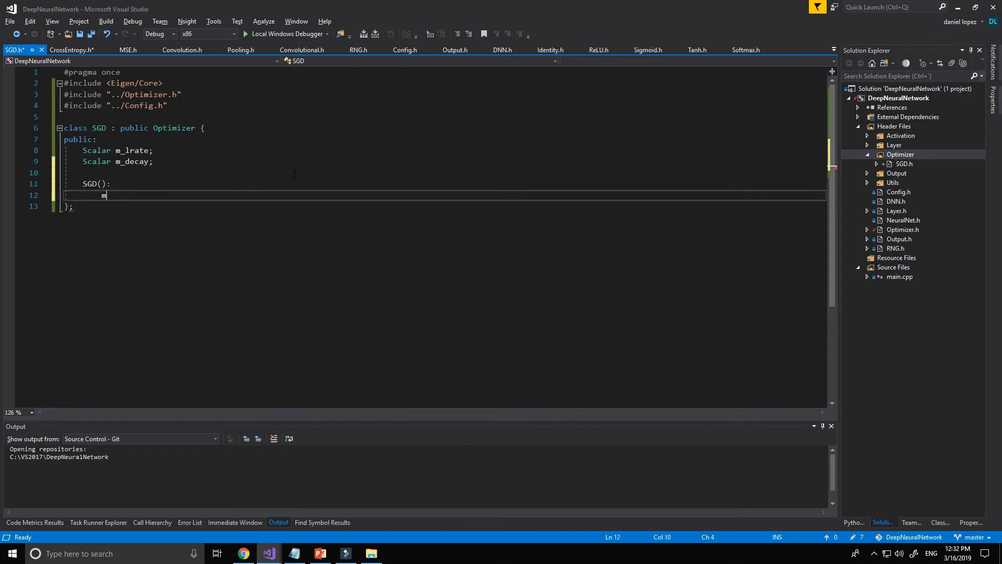
Step: Write SGD(): m_lrate(Scalar(0.001)), m_decay(Scalar(0)) {} default constructor
text(_lrate(S)
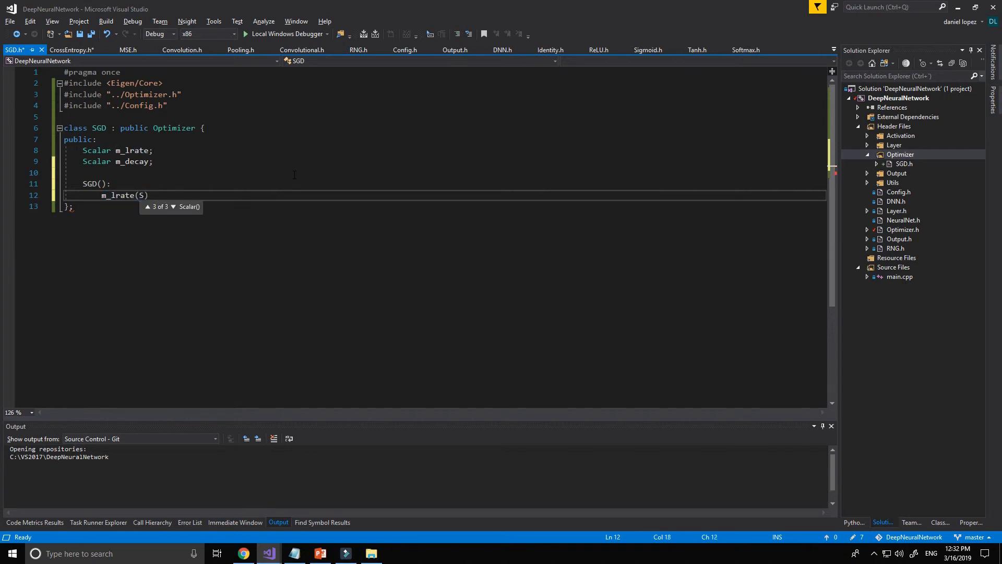
text(Scalar())
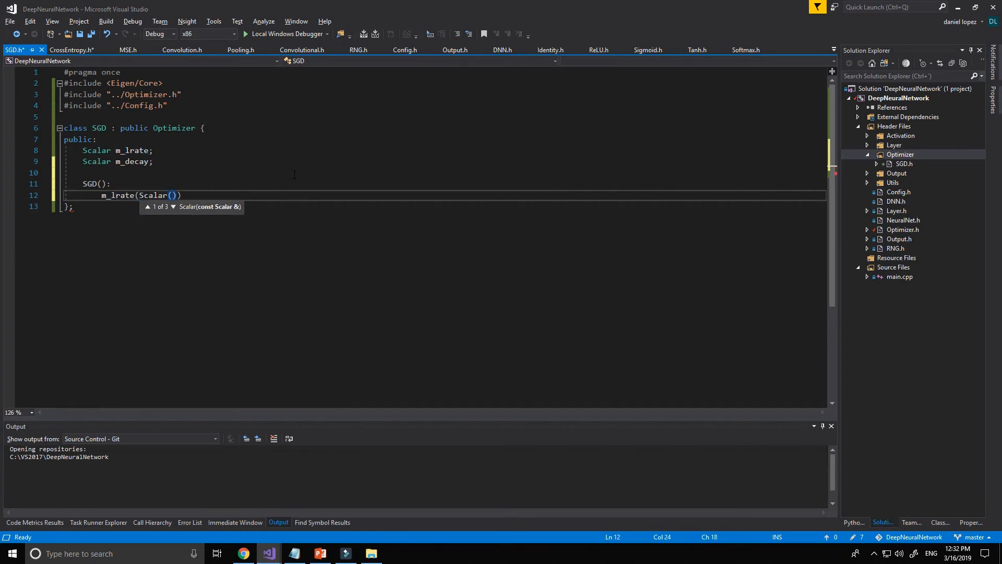
text(0.0)
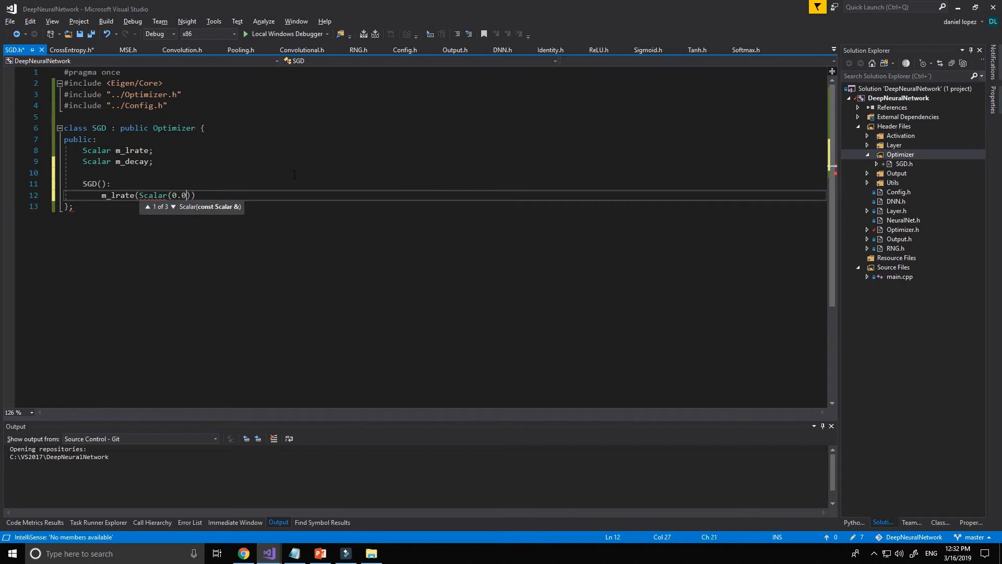
text(01)
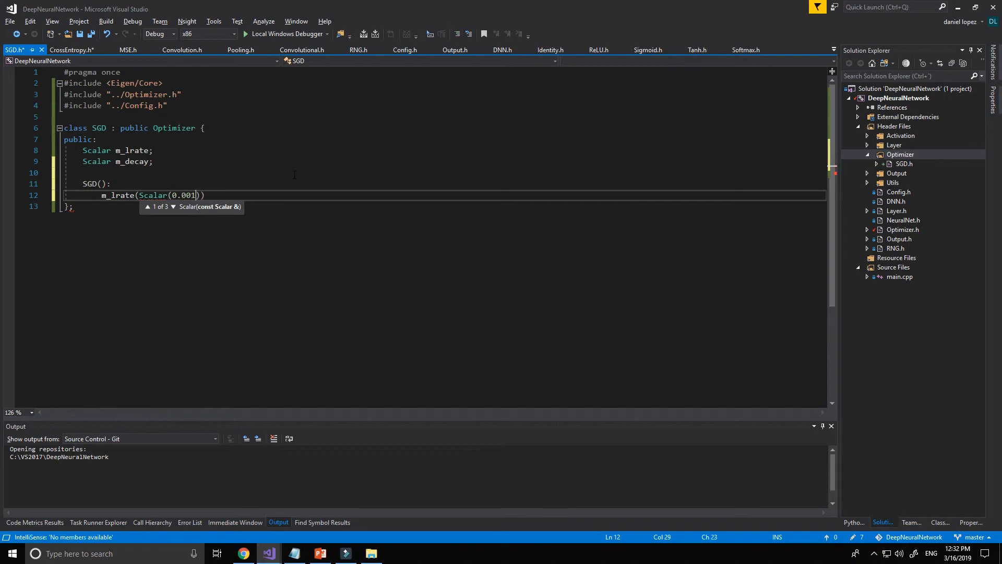
text())
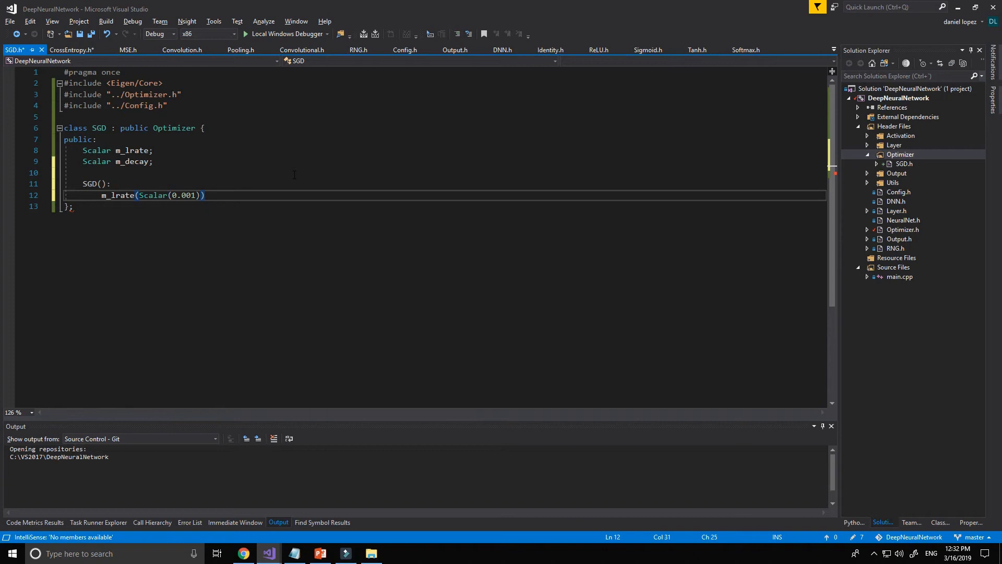
text(,m)
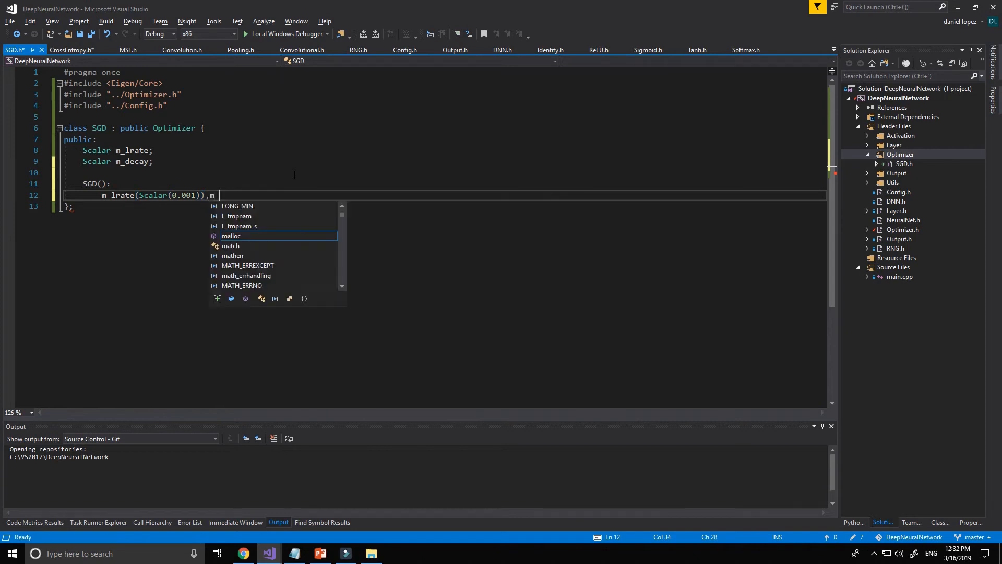
text(_day)
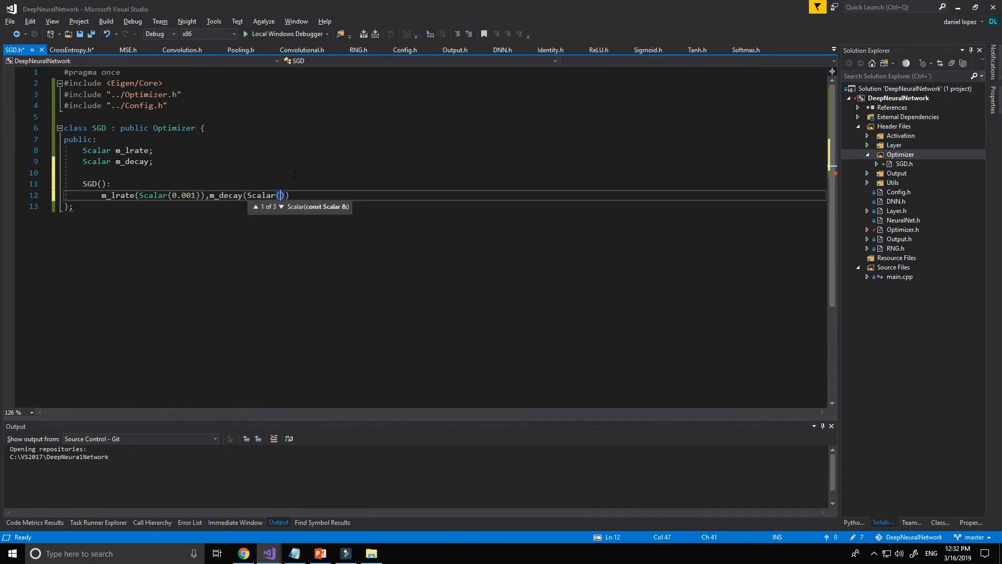
text(0)
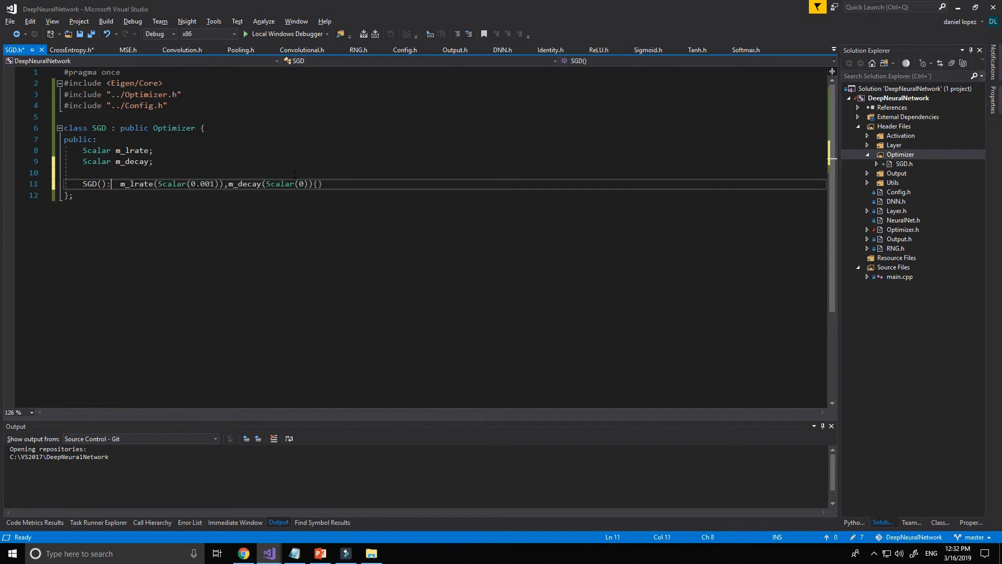
key(Return)
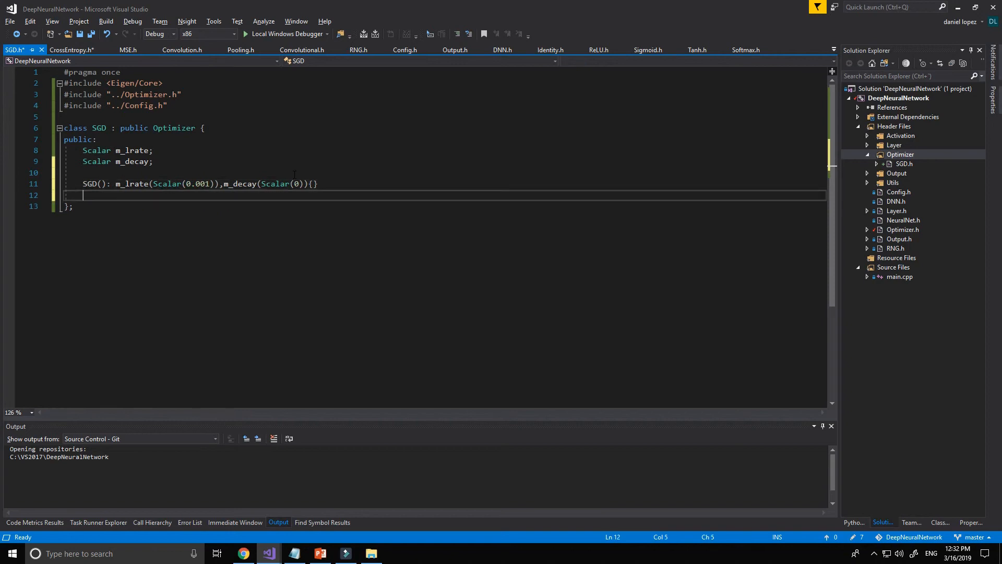
Step: Begin void update( with first parameter ConstAlignedMapVec& dvec
text(void upddate)
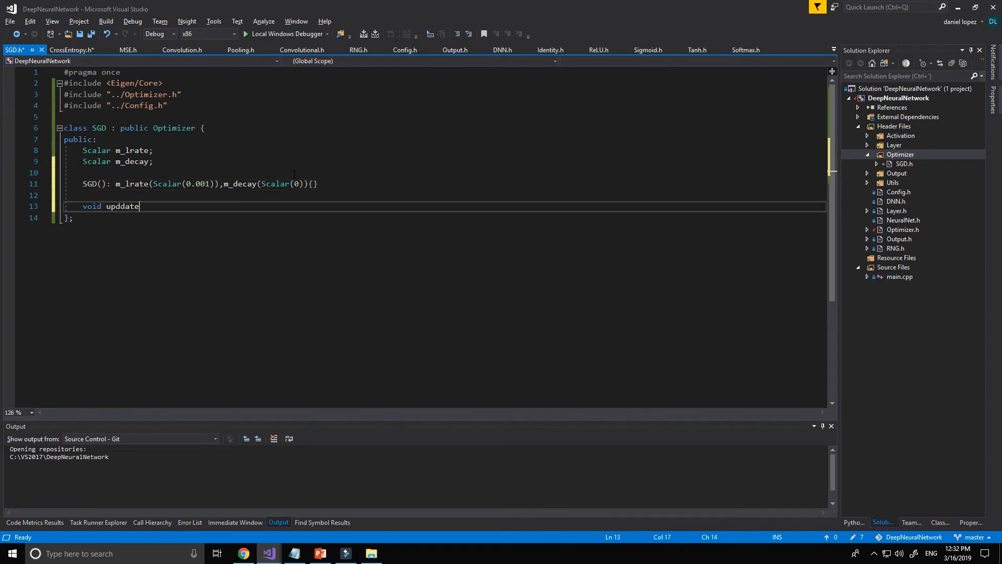
key(BackSpace)
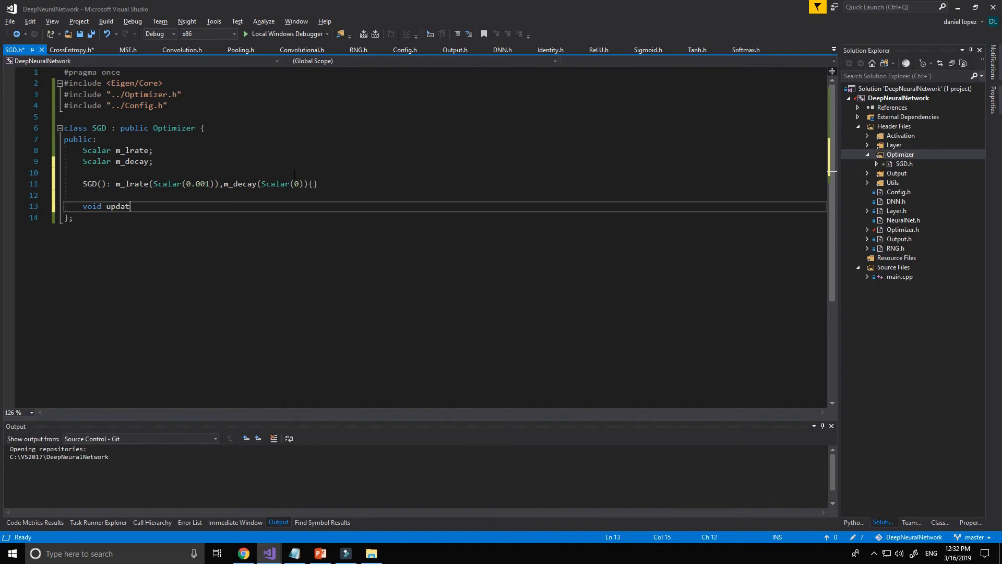
text(e(Const ))
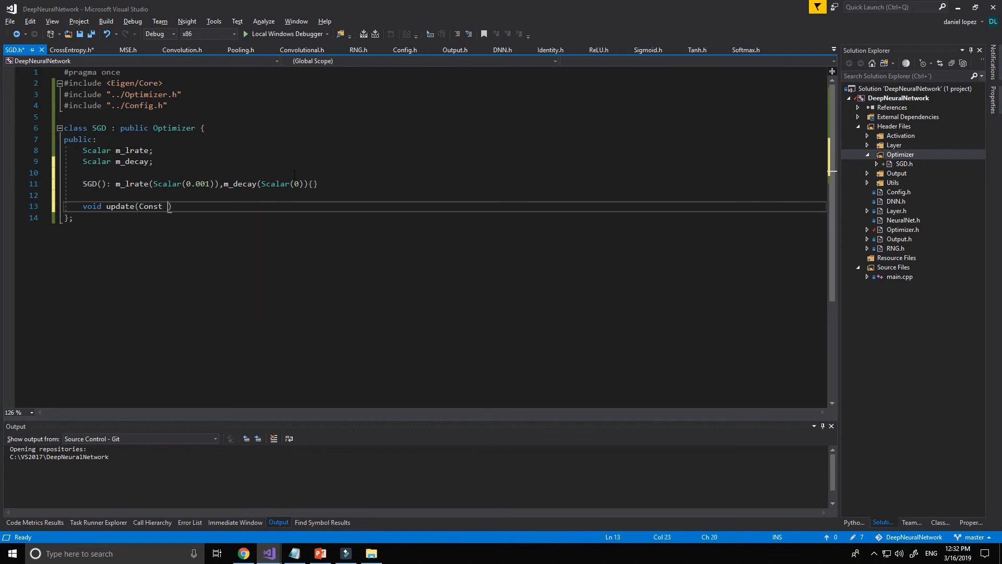
text(ALigne)
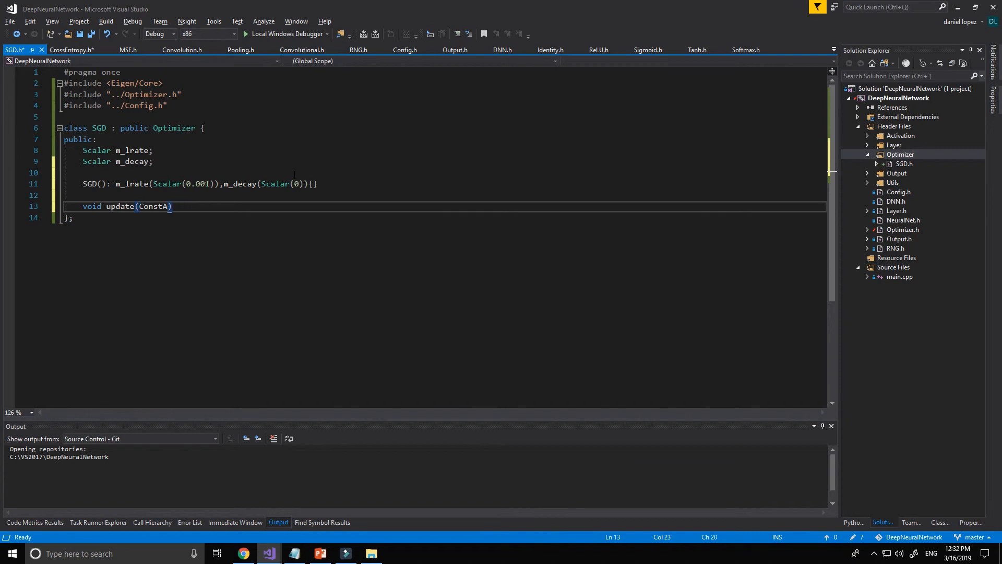
text(ligned)
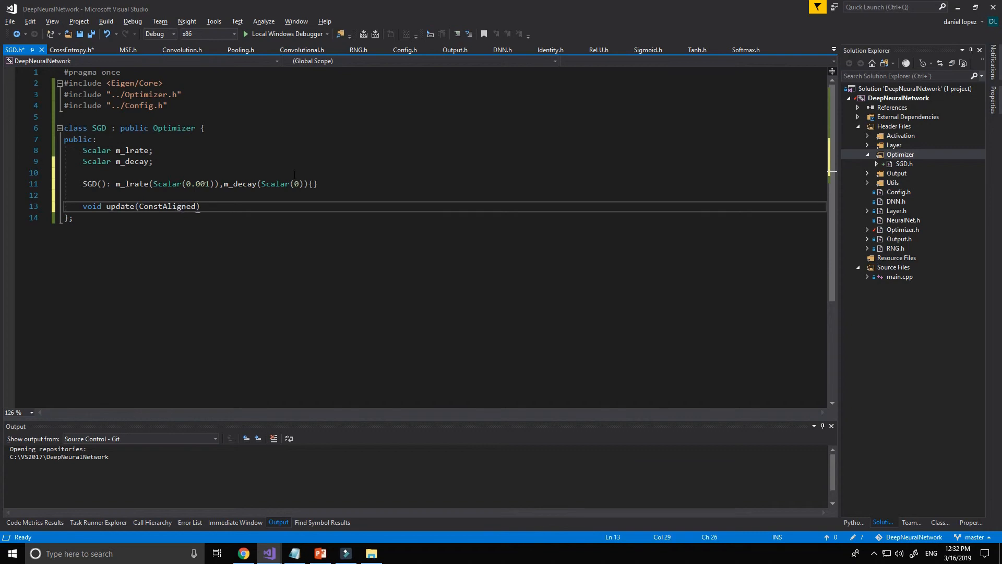
text(MapVe)
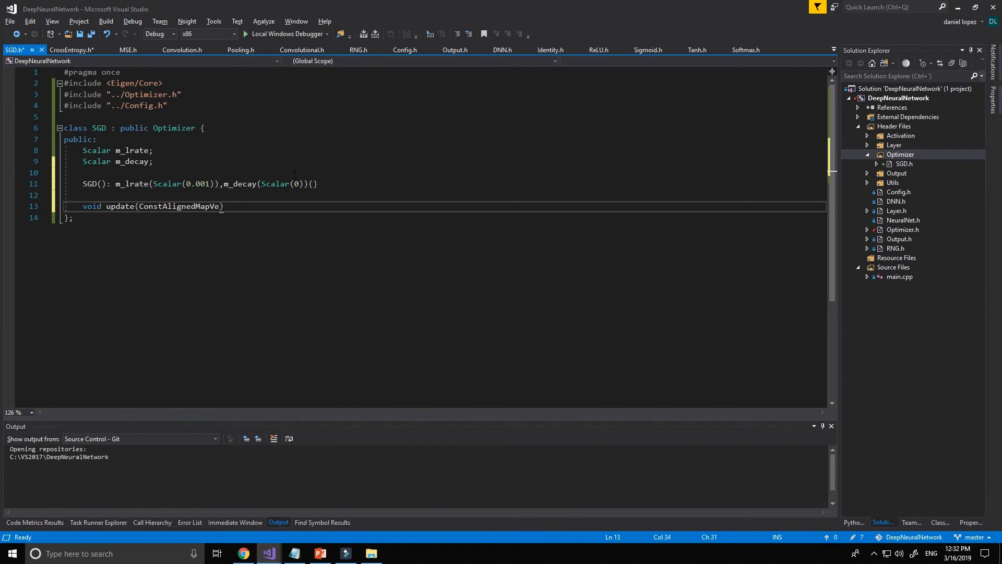
text(c&)
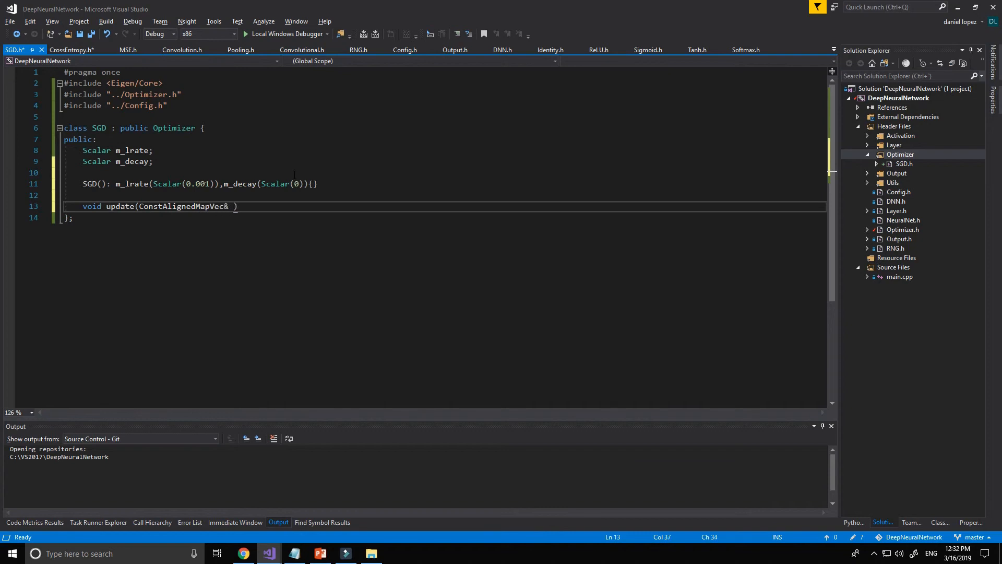
text(dvec)
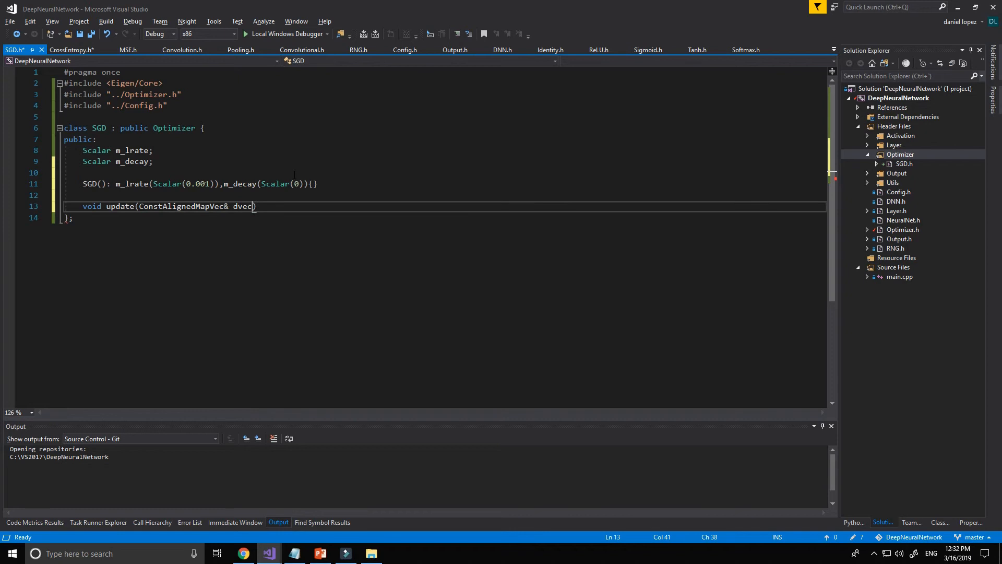
Step: Finish the signature with AlignedMapVec& vec and open the method body
text(,AlignedMapVec)
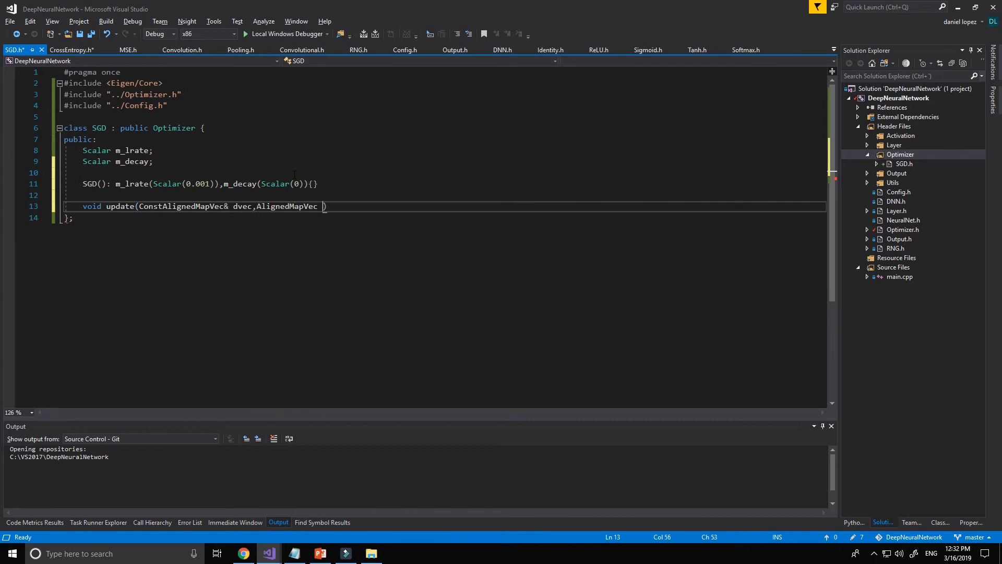
text(& vec)
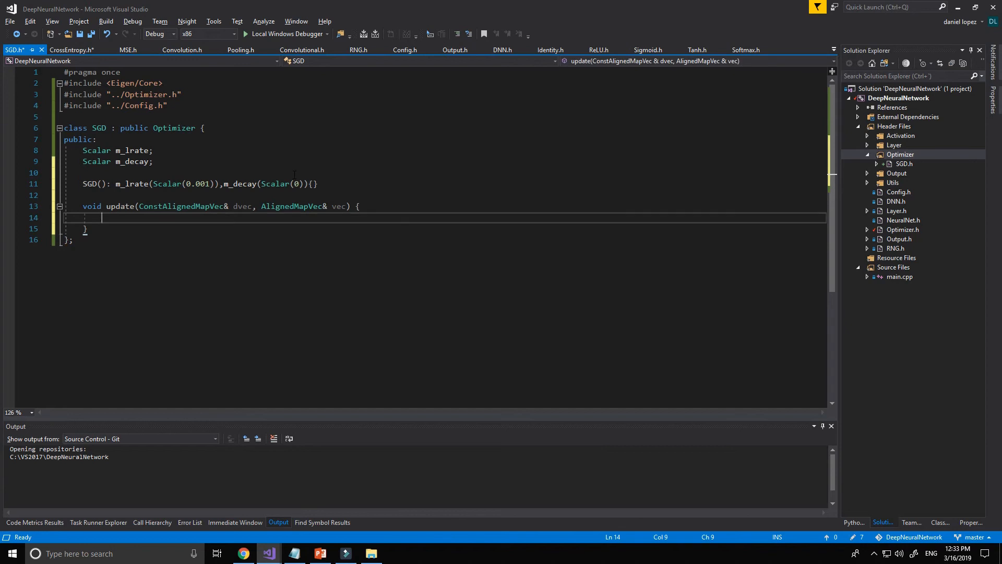
Step: Start the update statement as vec.noalias() -= and check where the vec parameter is used
text(vec)
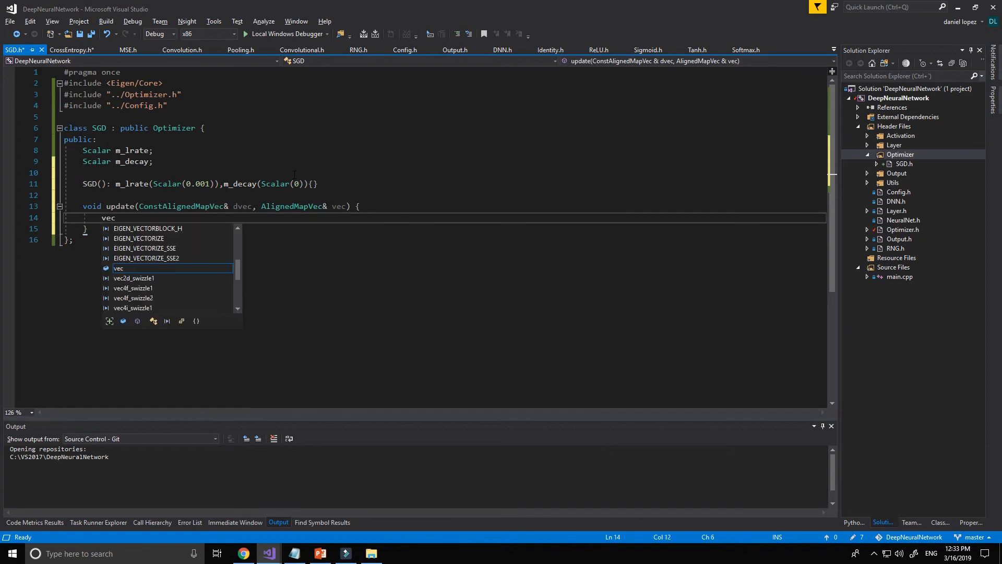
text(.noalias()-)
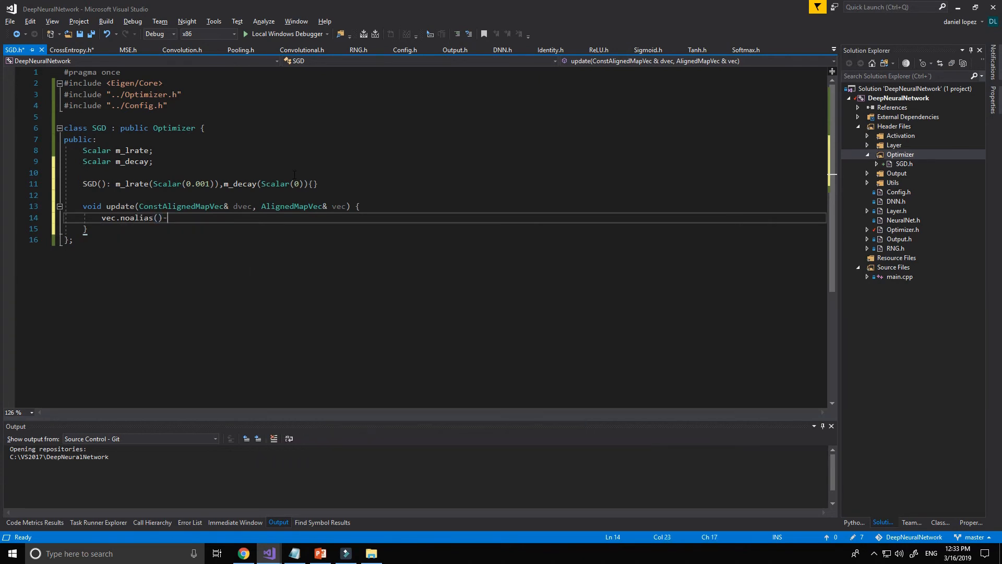
text(=)
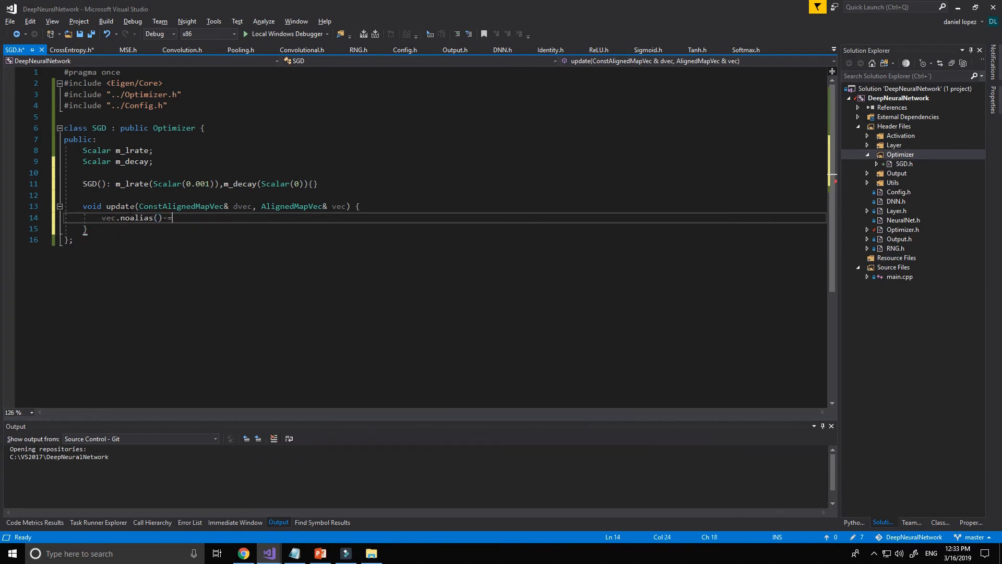
double_click(108, 218)
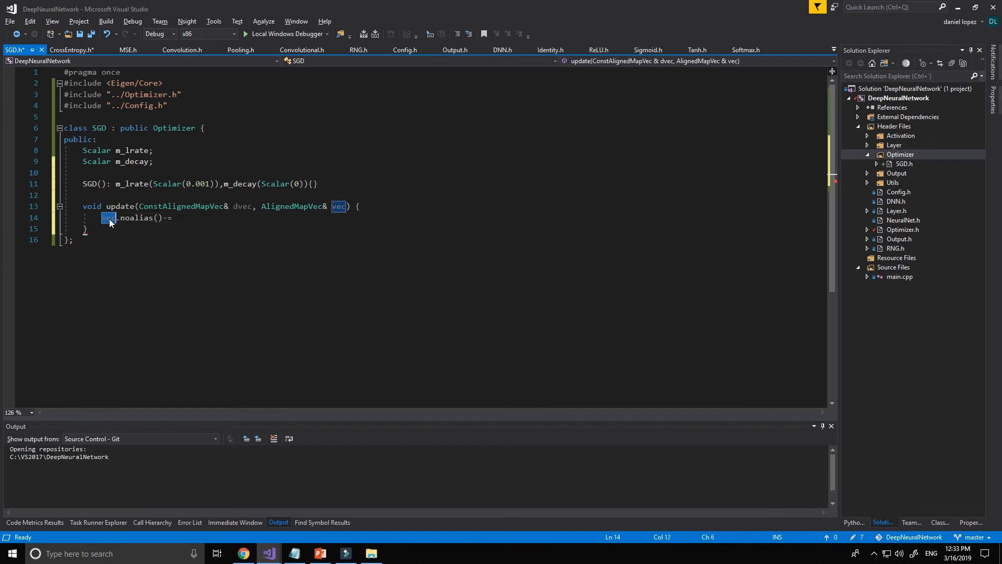
click(108, 218)
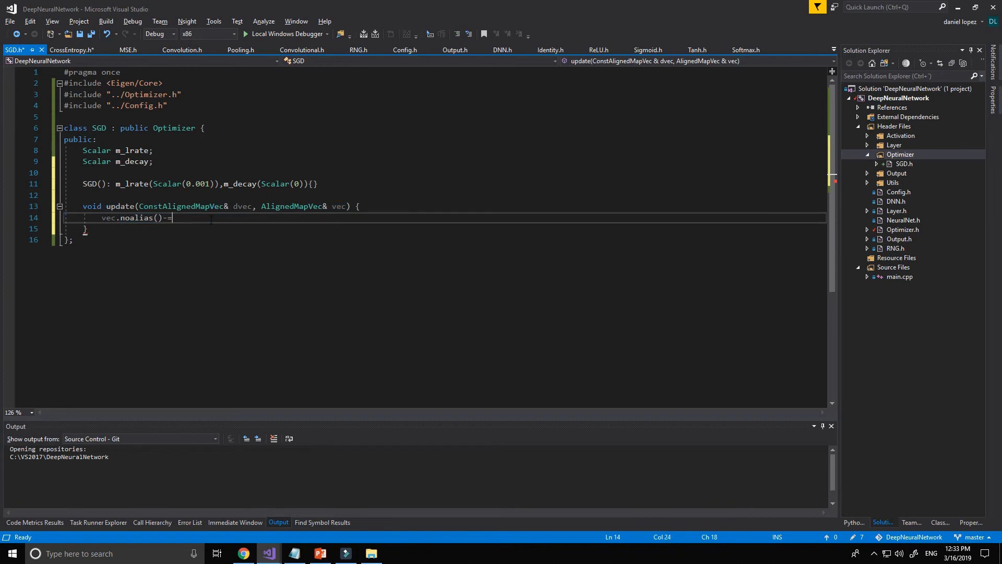
Step: Complete the statement as vec.noalias() -= m_lrate * (dvec + m_decay * vec);
text(m)
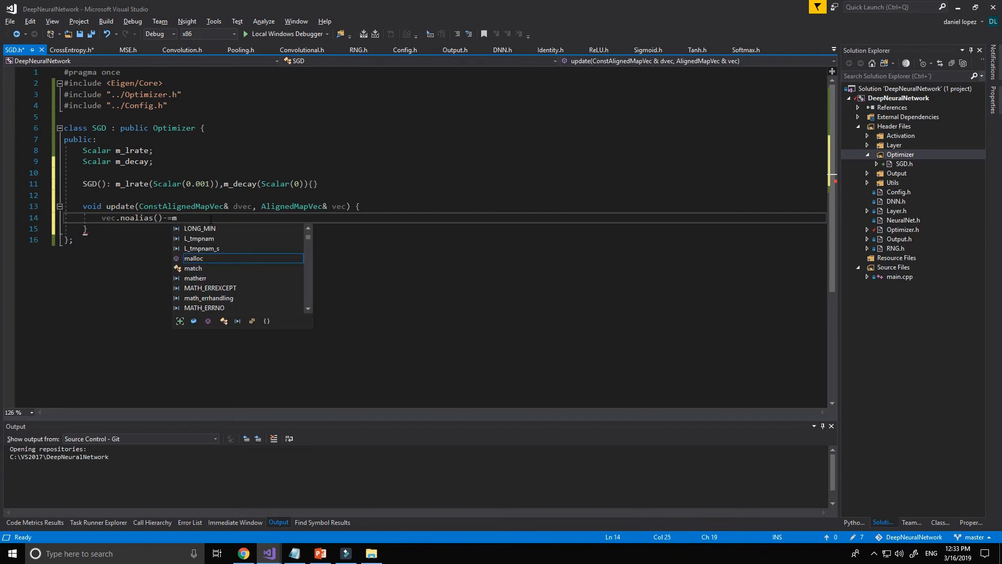
text(_lrate()
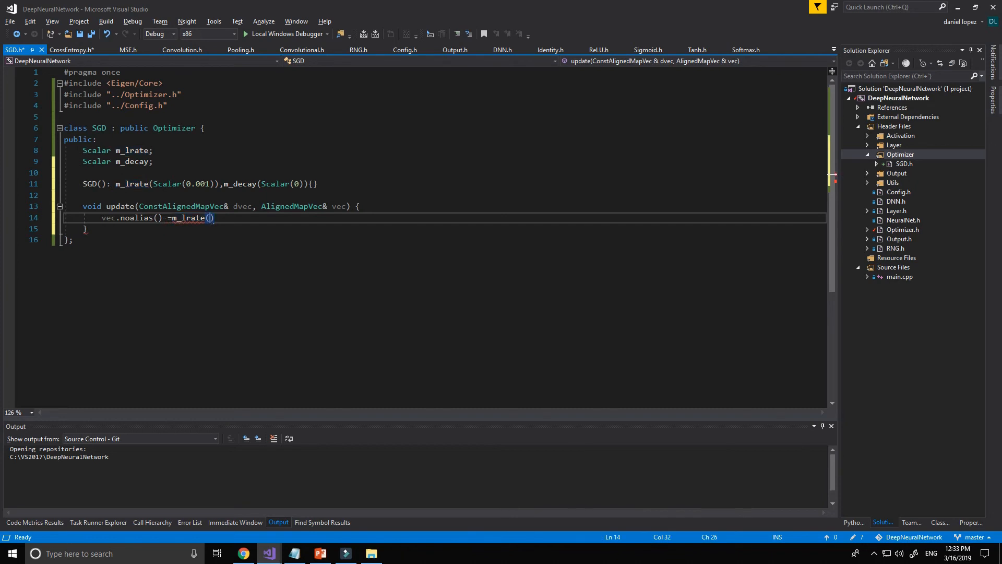
text(*)
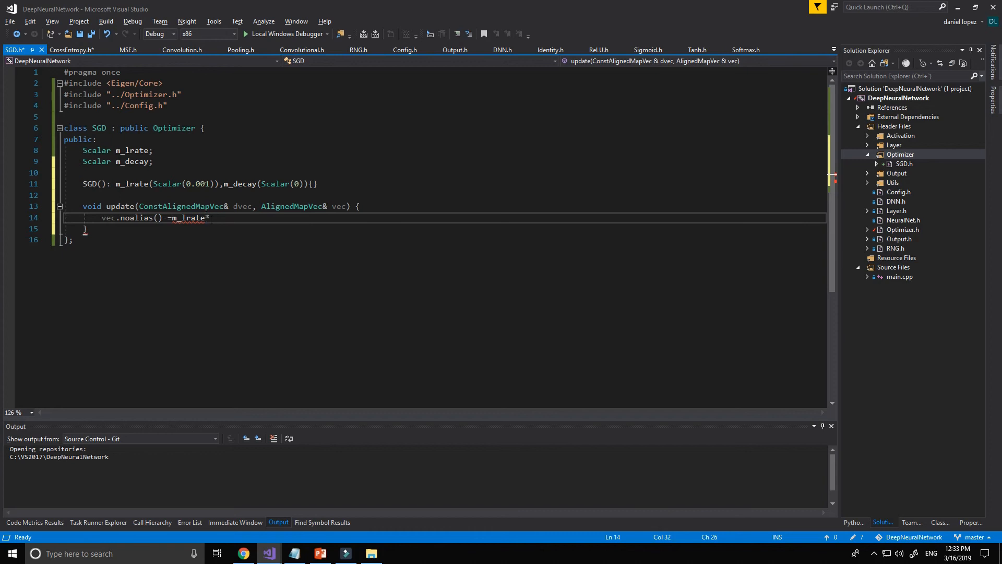
text(()
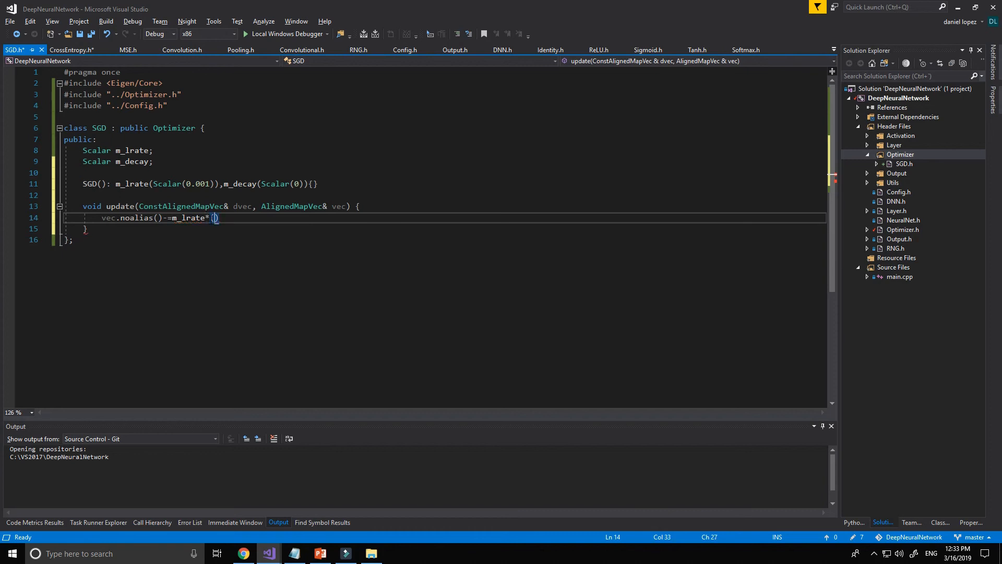
text(dvec)
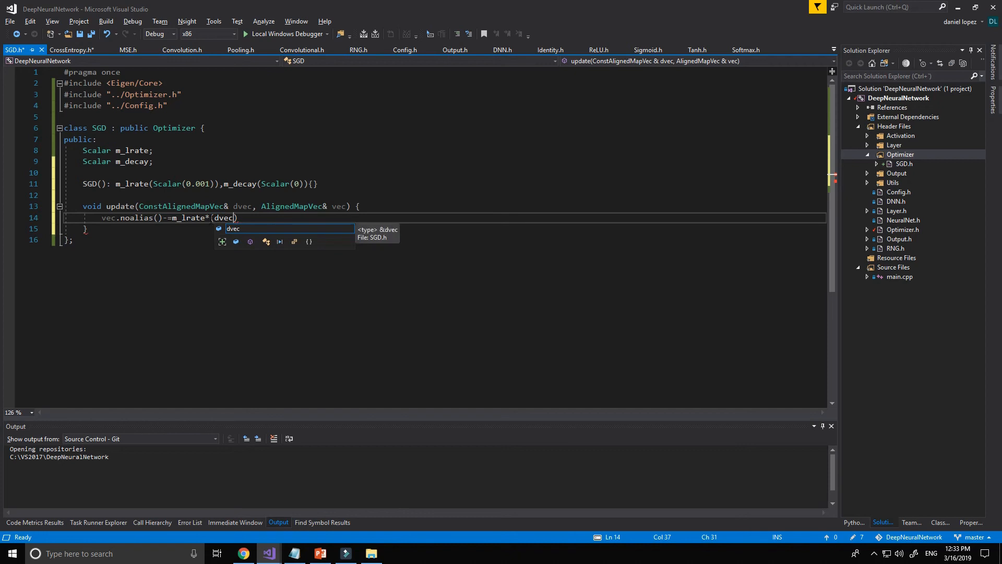
text(+m_decay*)
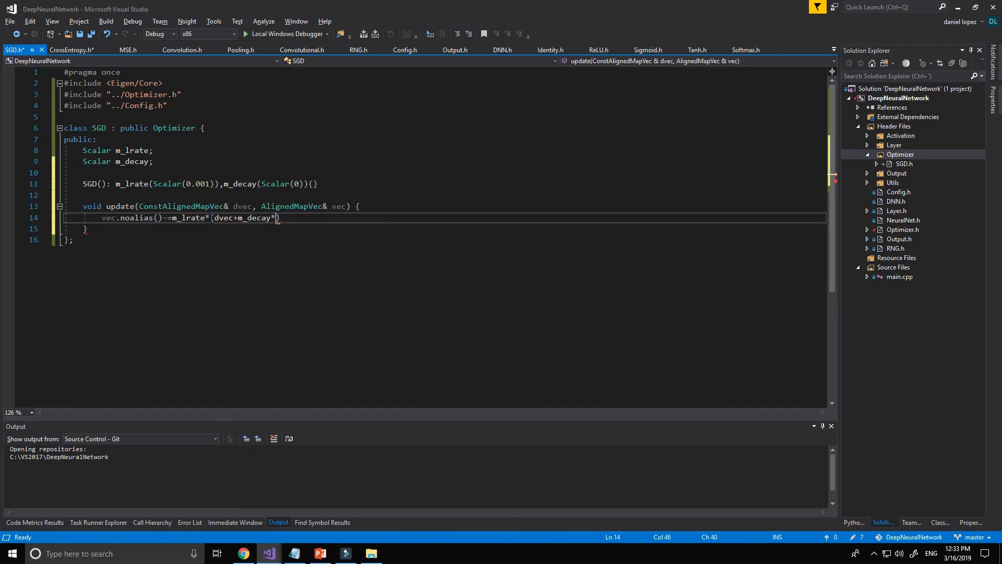
text(vec)
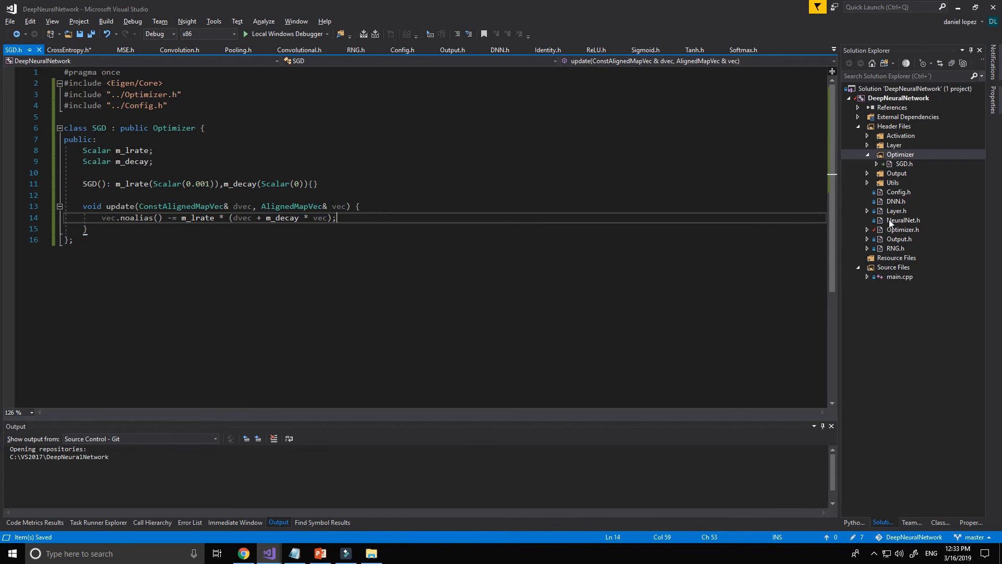
mouse_move(888, 403)
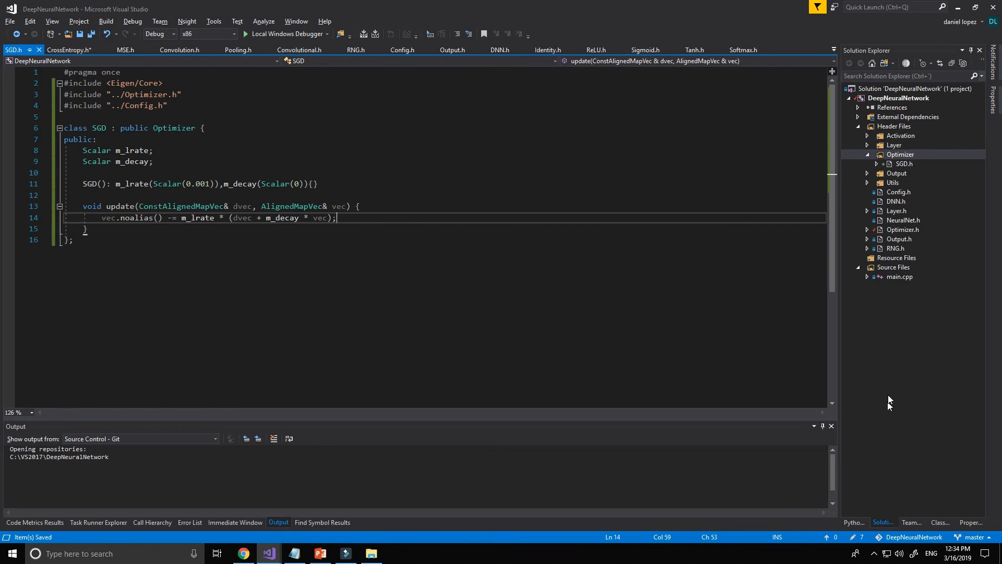
mouse_move(297, 273)
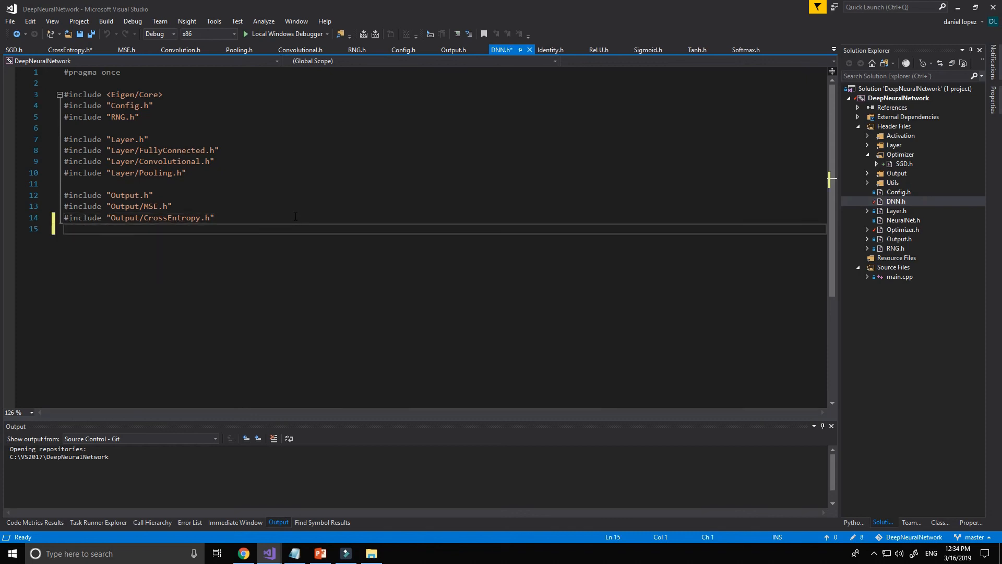
Step: Add #include "Optimizer.h" and #include "Optimizer/SGD.h" to DNN.h and build the project successfully
text(#include "Optimizer.h)
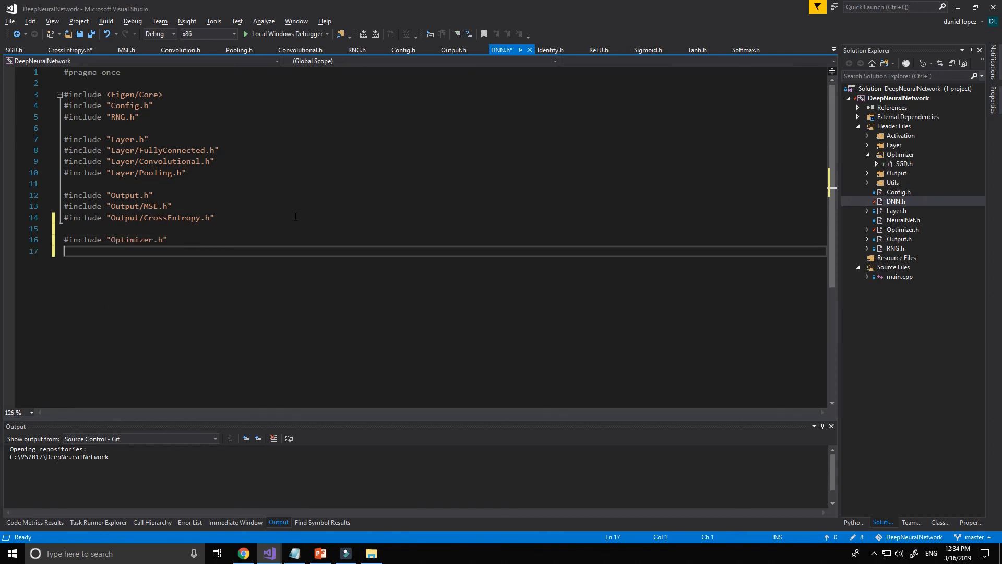
text(#include)
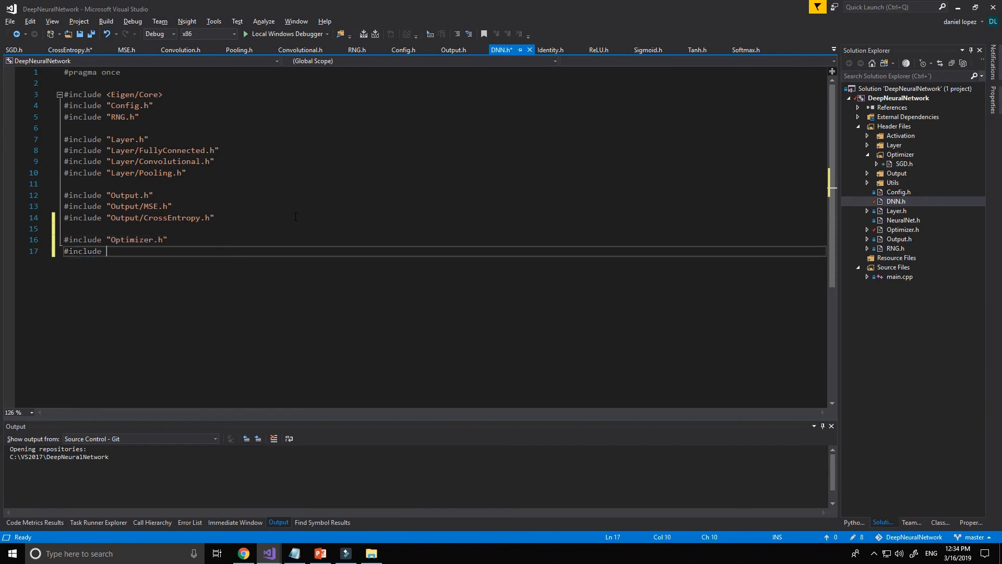
text("Optimizer/)
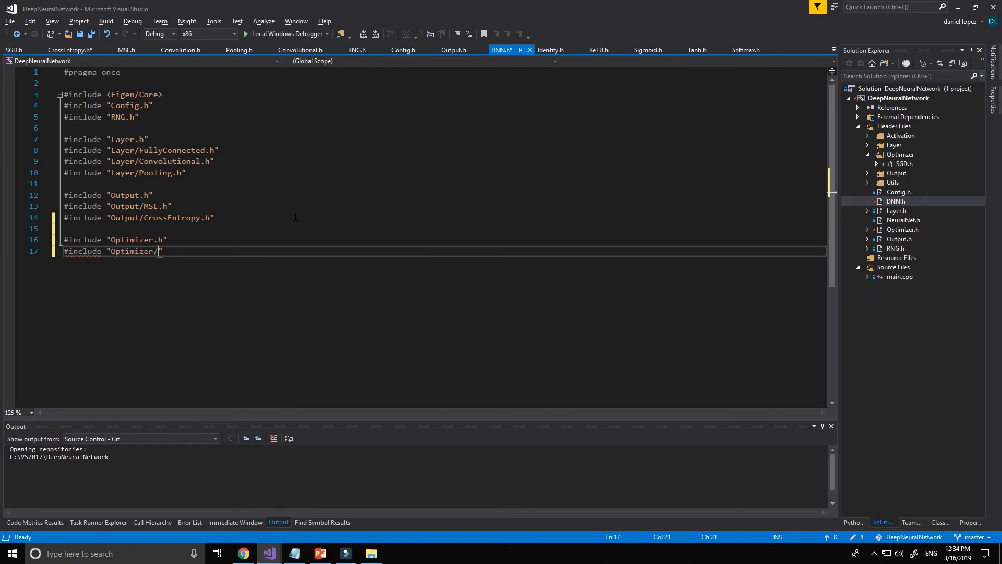
text(SGD.h)
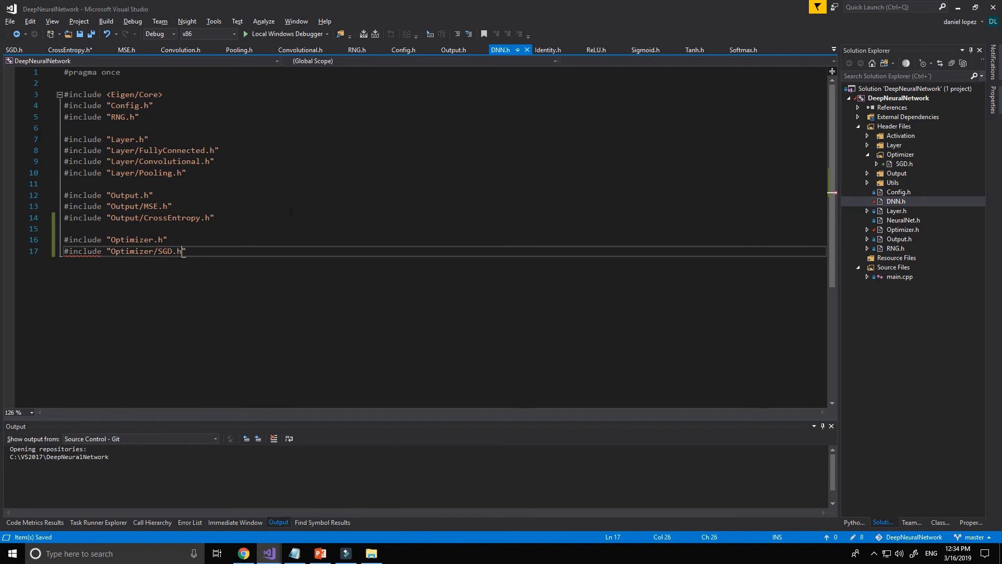
mouse_move(154, 251)
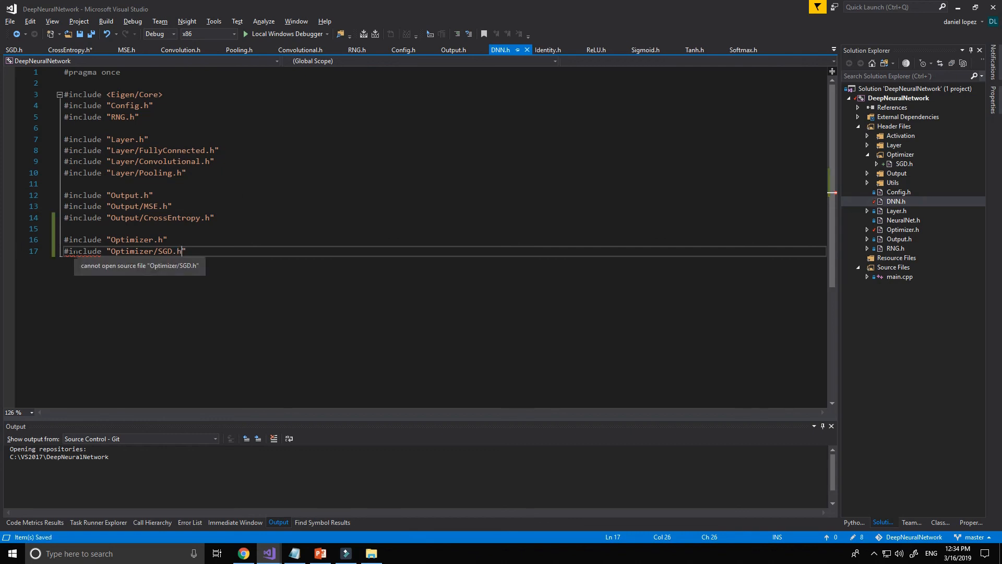
key(F7)
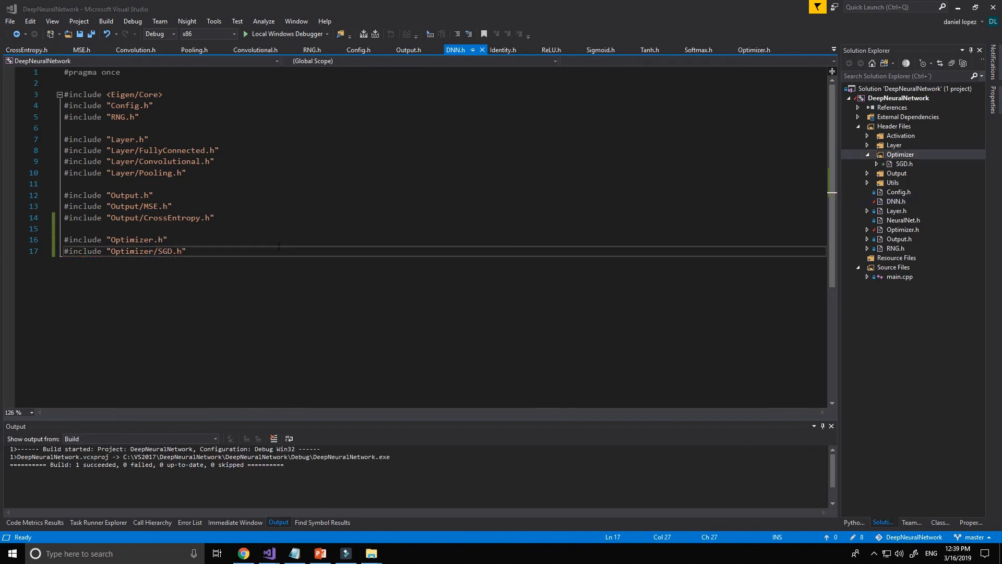